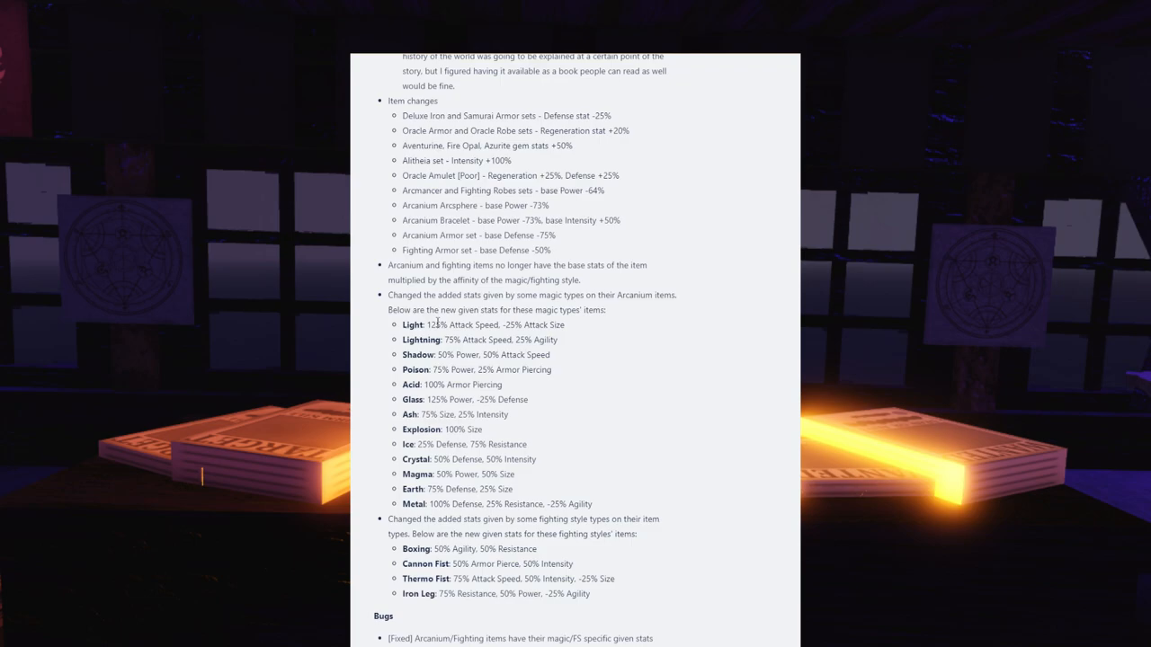
Highlight Light's 125% Attack Speed bonus, clear it, and scroll down the page.
double_click(434, 324)
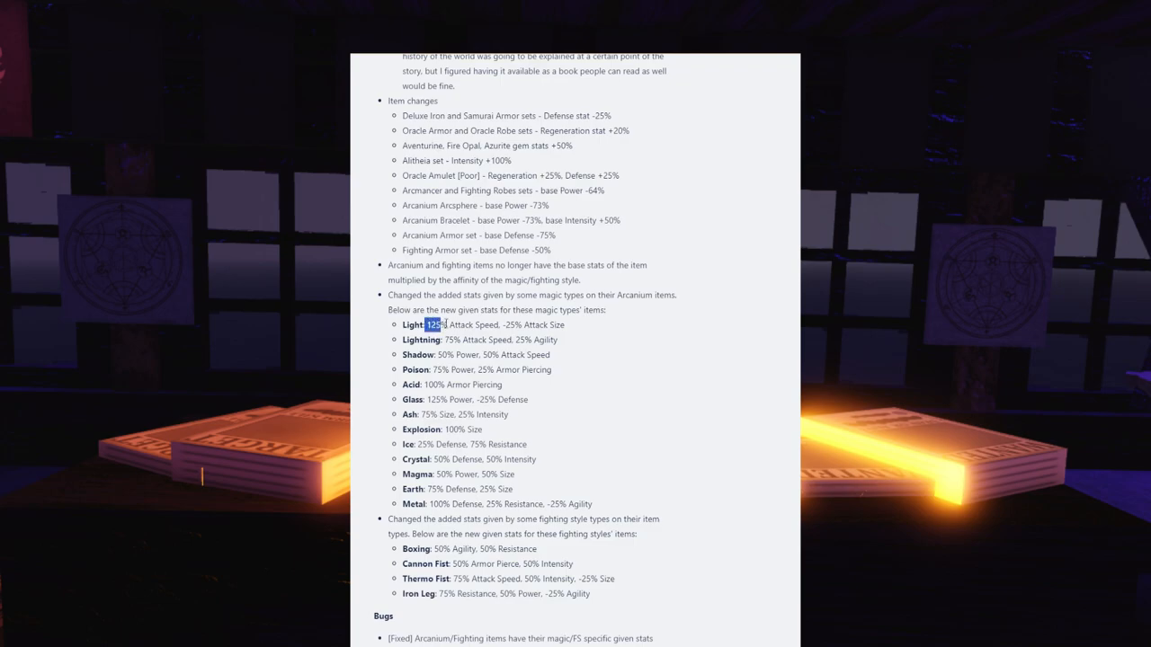
drag(435, 325, 502, 324)
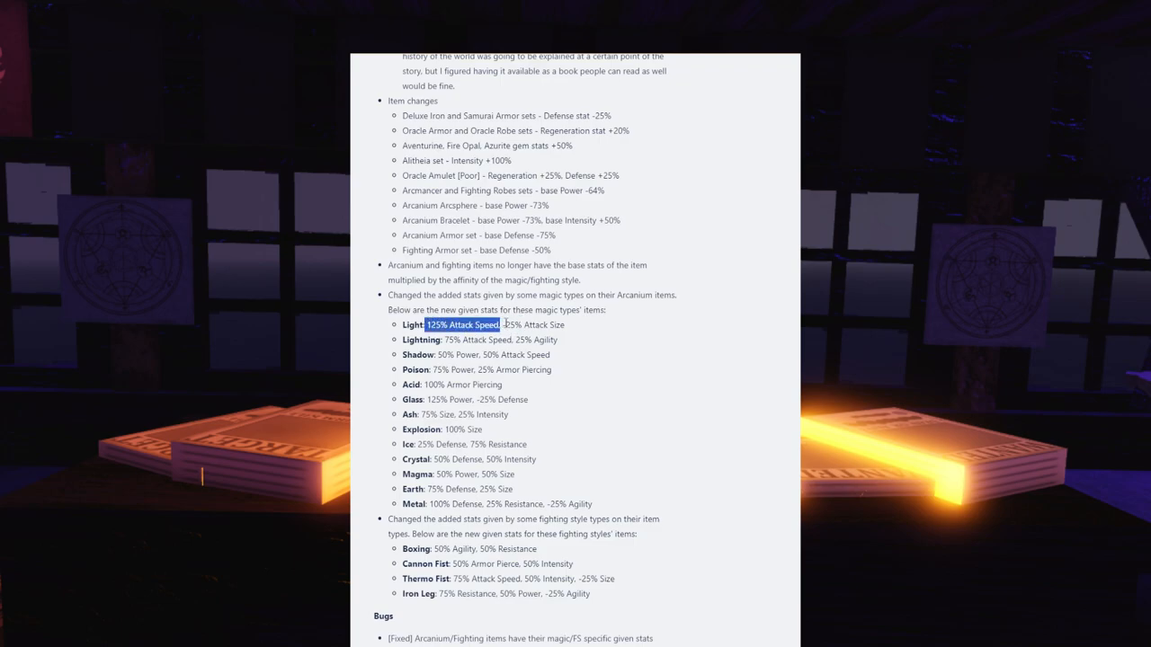
click(513, 325)
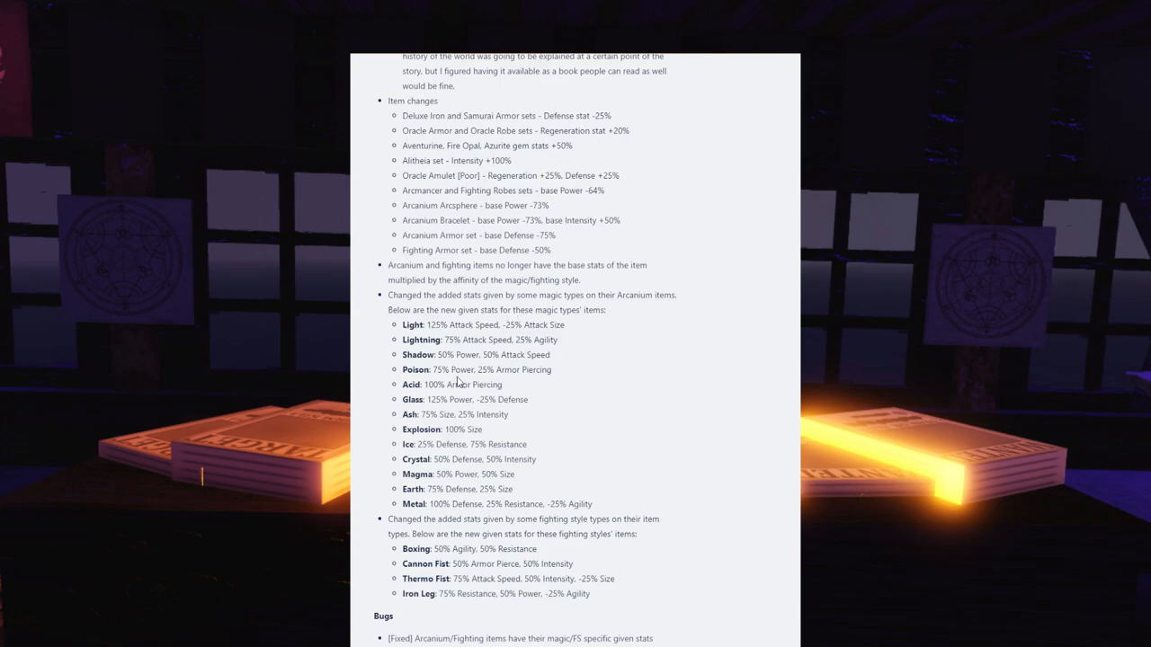
mouse_move(530, 333)
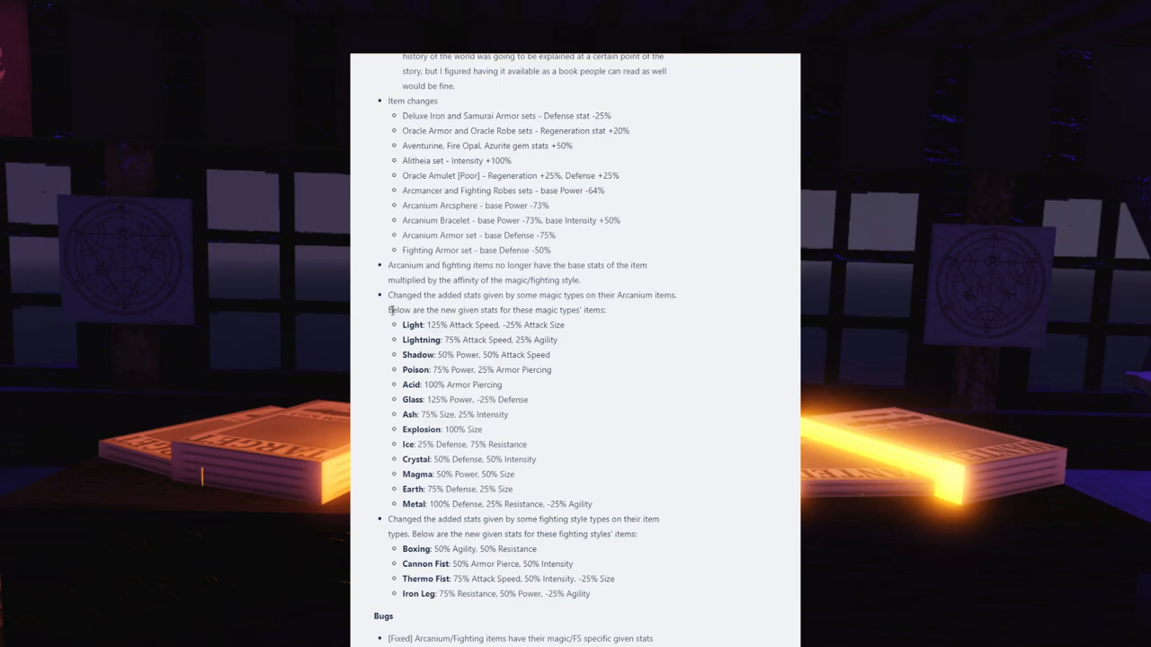
double_click(435, 324)
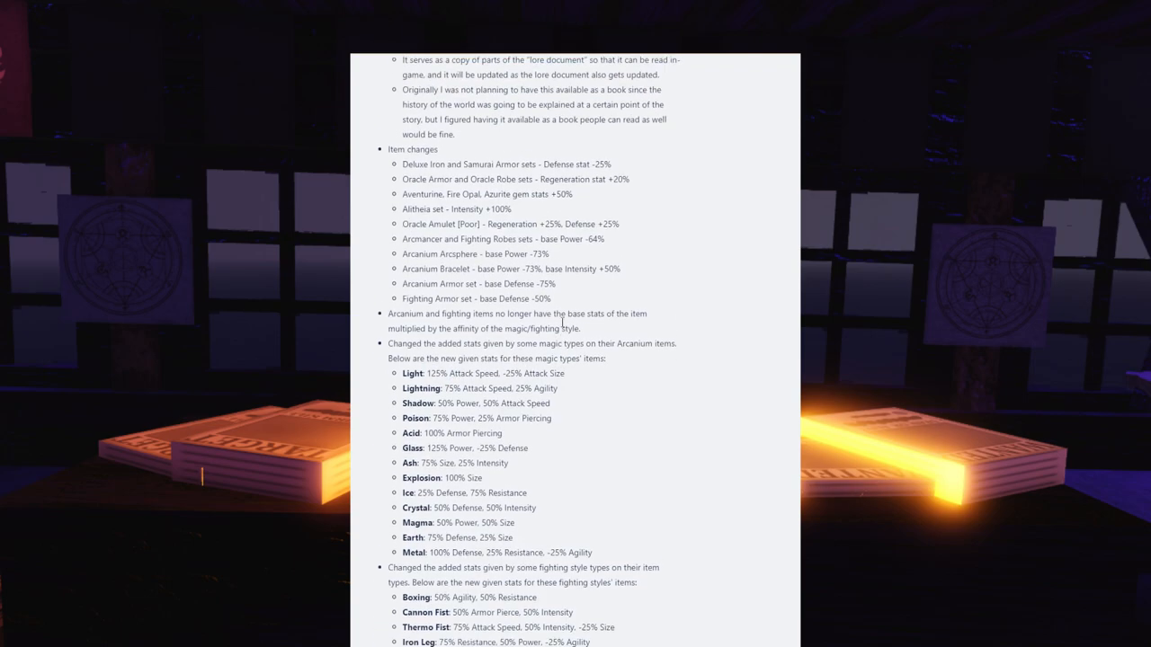
scroll(down, 3)
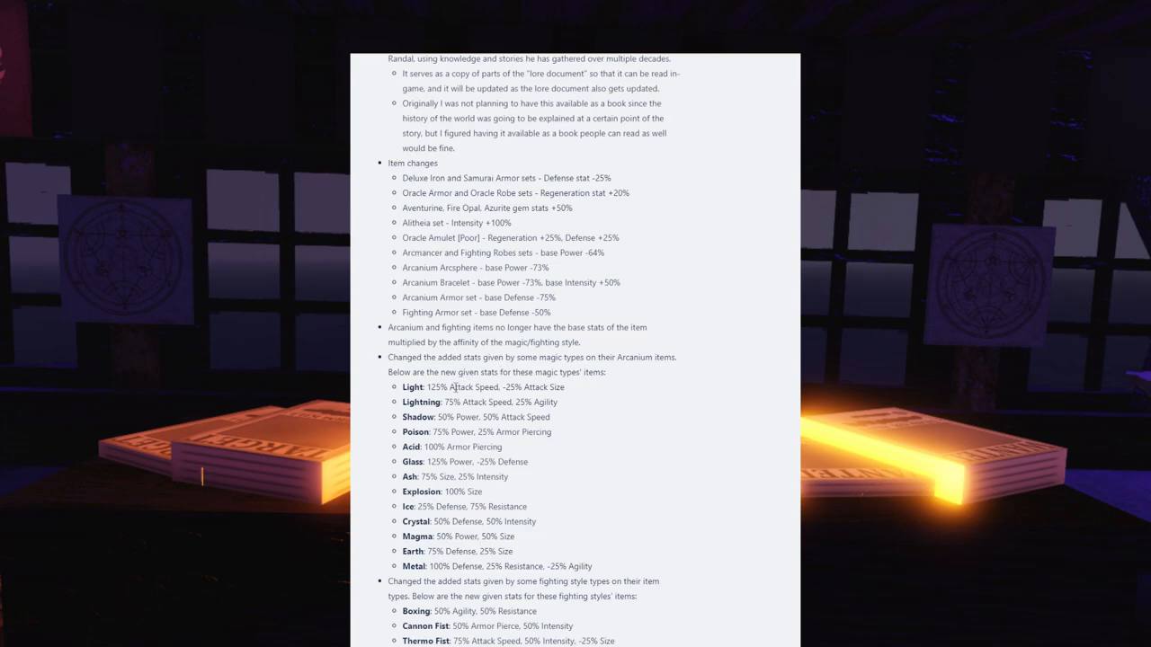
scroll(down, 3)
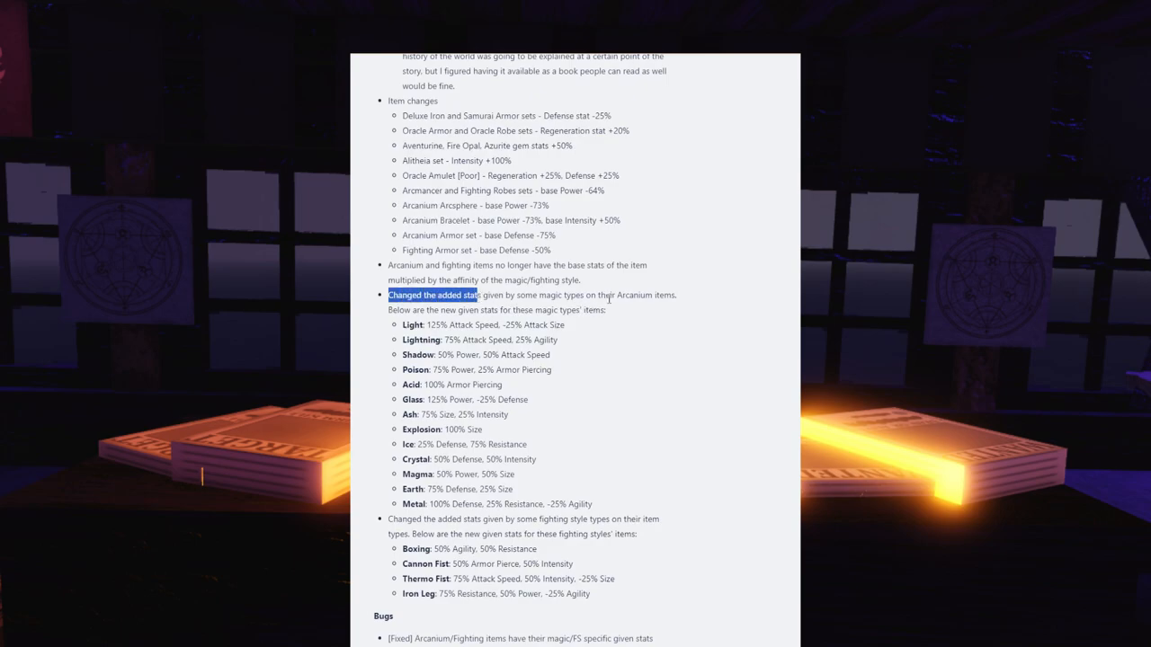
mouse_move(625, 306)
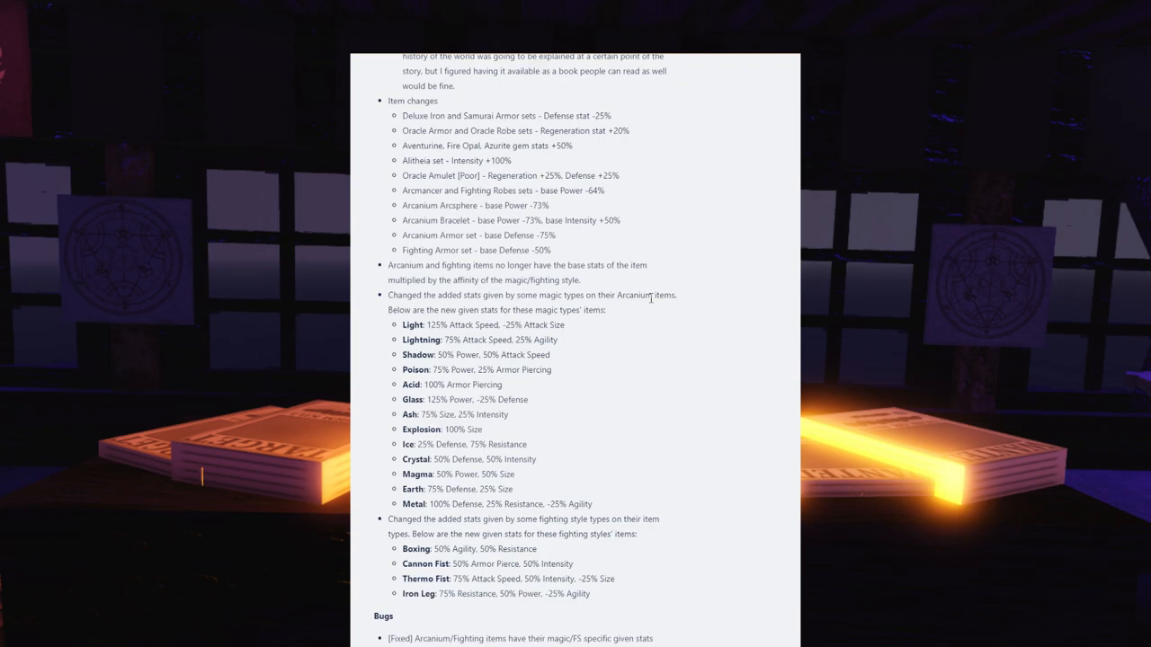
mouse_move(545, 191)
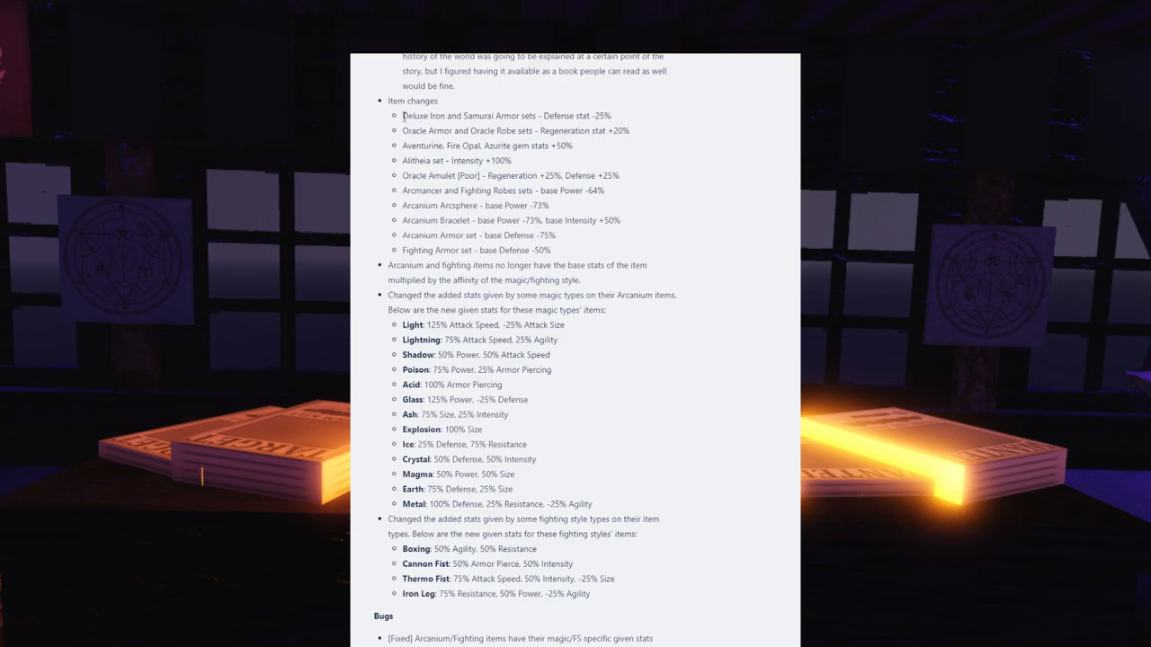
mouse_move(586, 110)
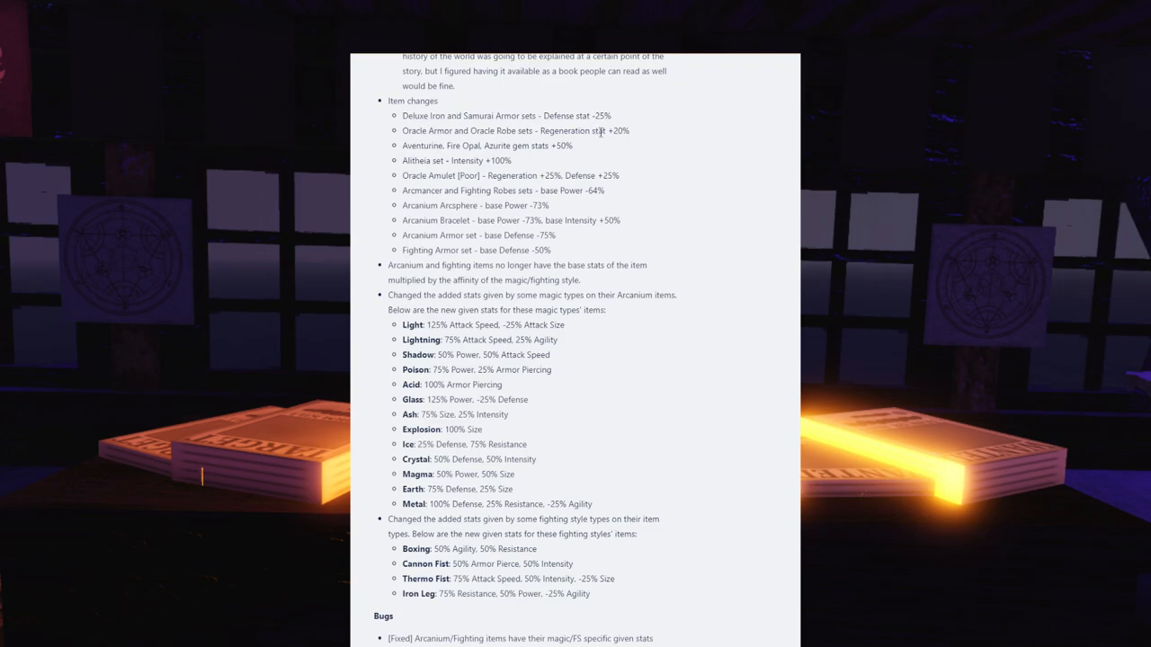
Highlight the magic stats block from Light to Crystal, then clear the highlight.
double_click(600, 115)
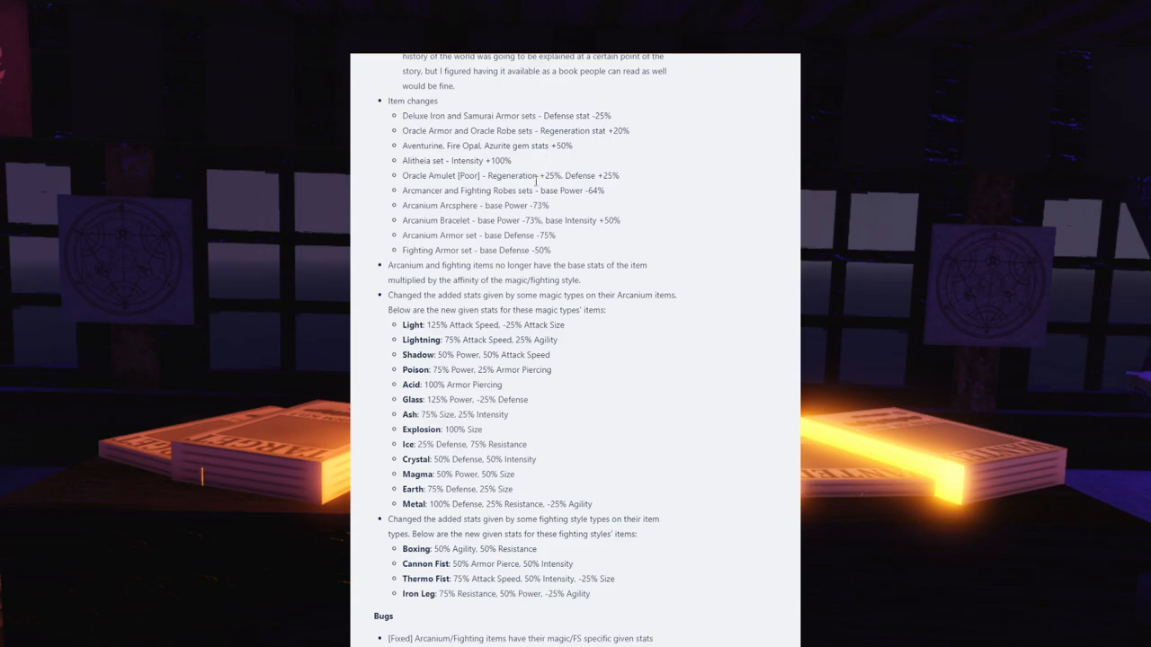
mouse_move(403, 115)
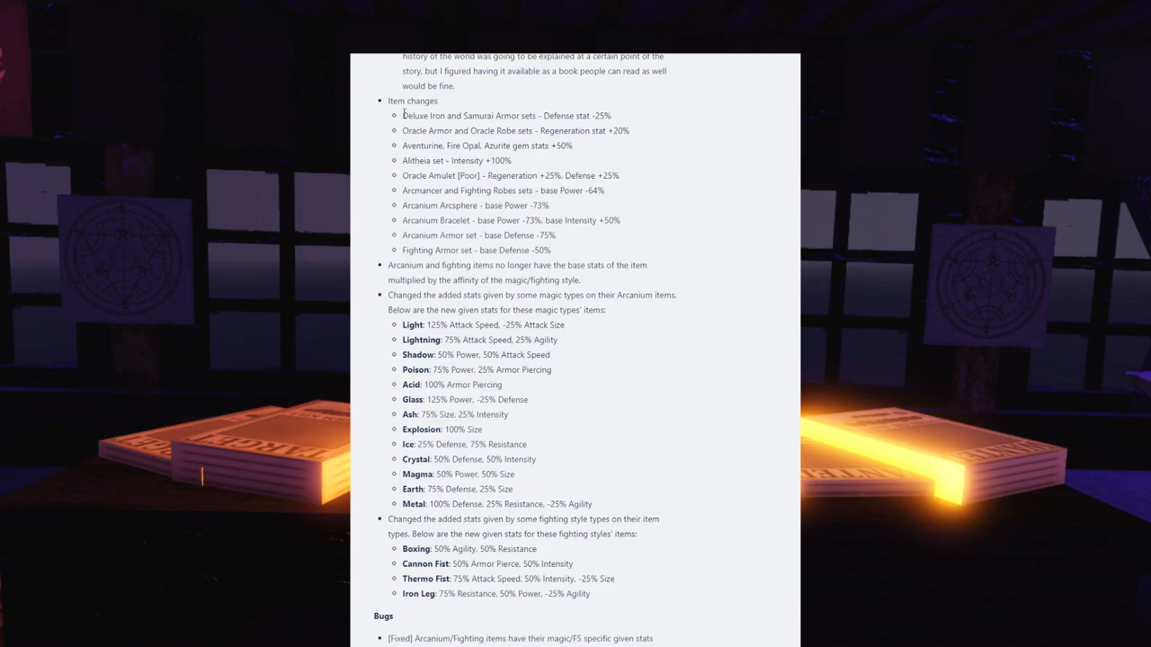
drag(402, 115, 553, 250)
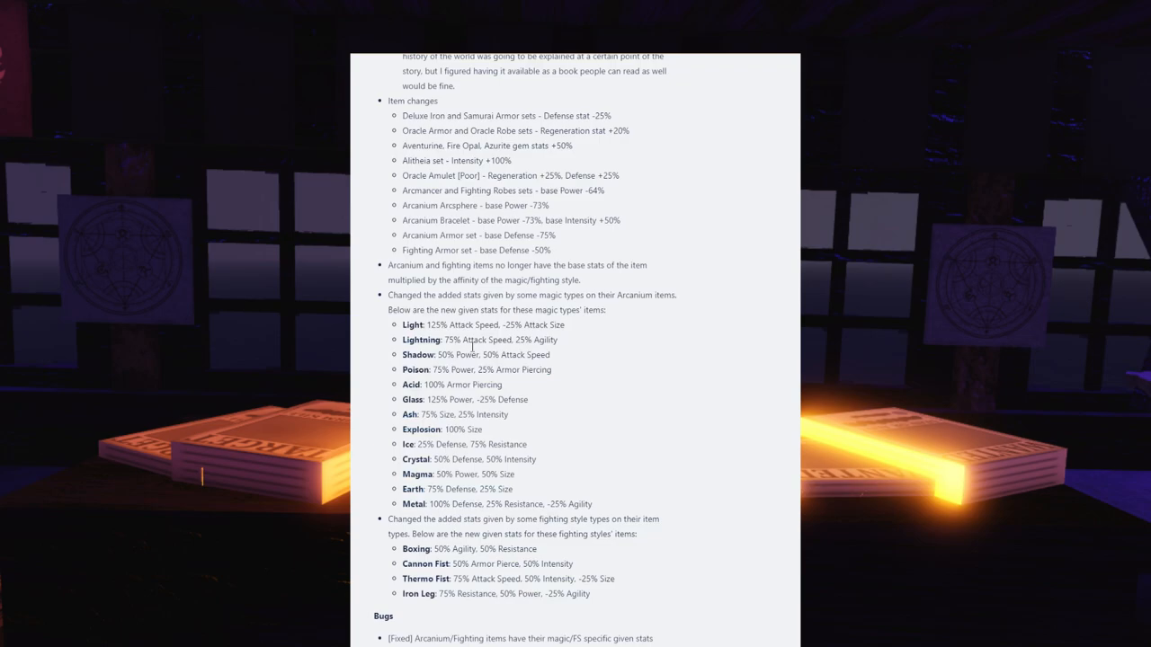
drag(404, 325, 536, 460)
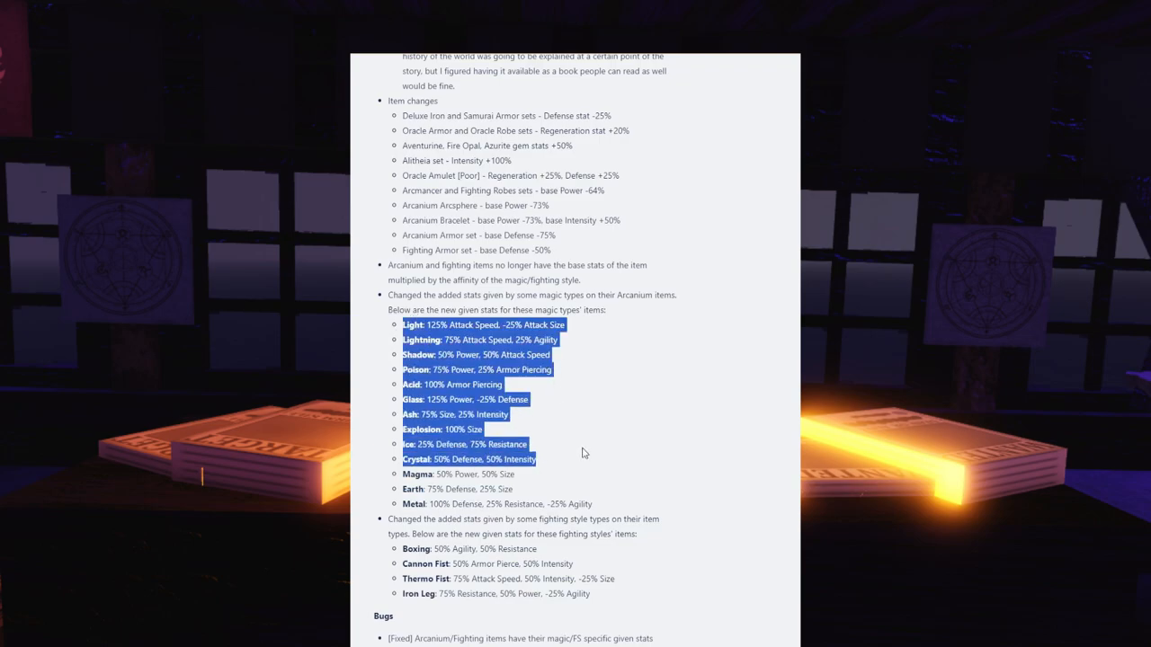
click(398, 333)
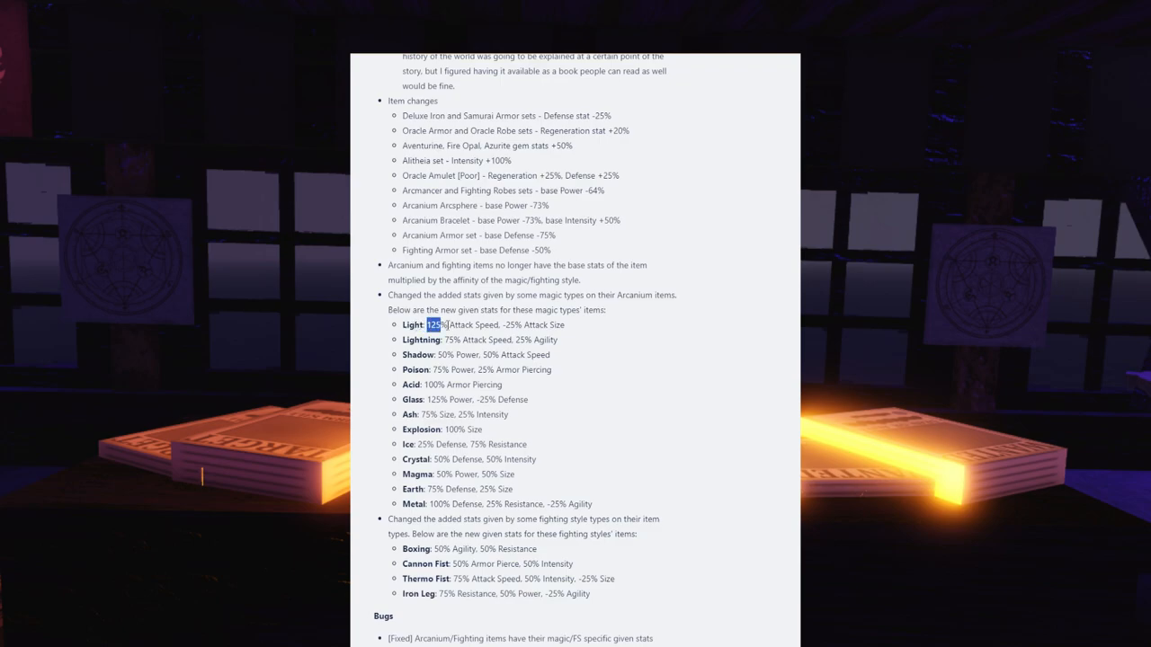
Highlight Light's 125% value, its -25% Attack Size penalty, and Ice's Resistance.
drag(430, 324, 483, 325)
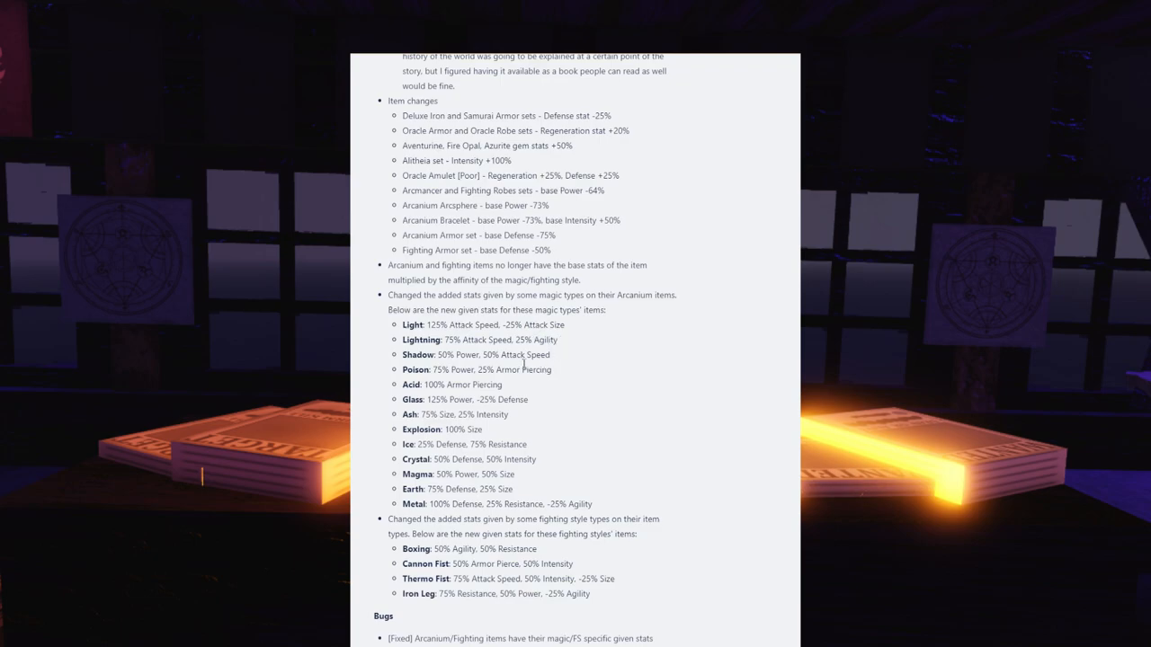
drag(401, 339, 526, 354)
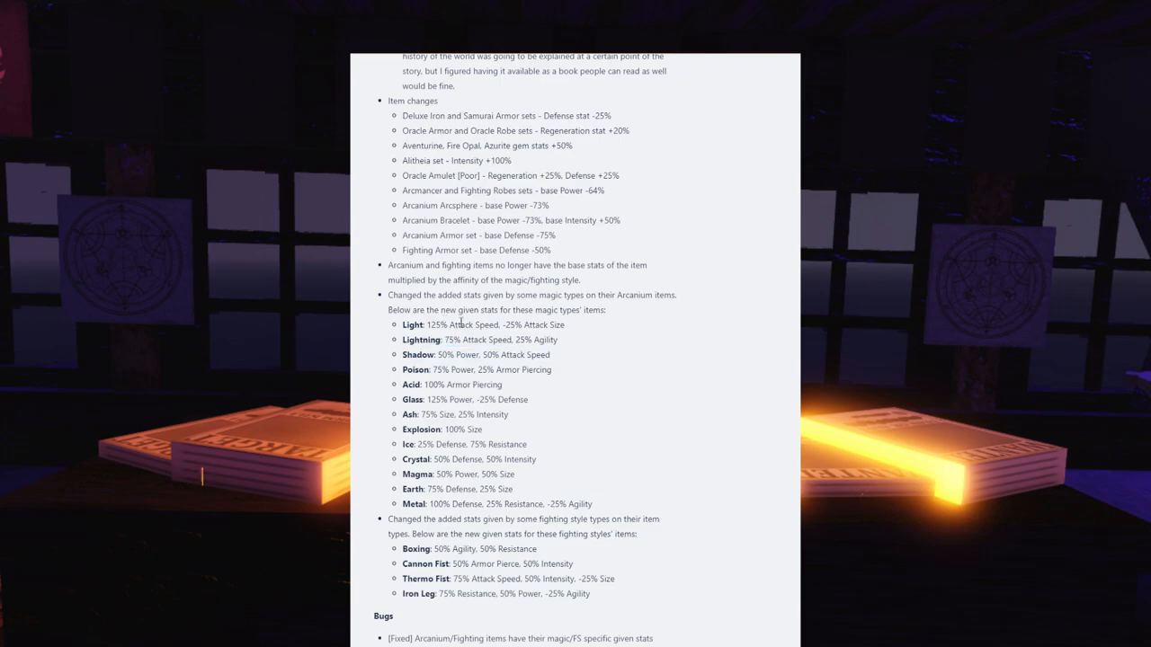
drag(461, 325, 515, 325)
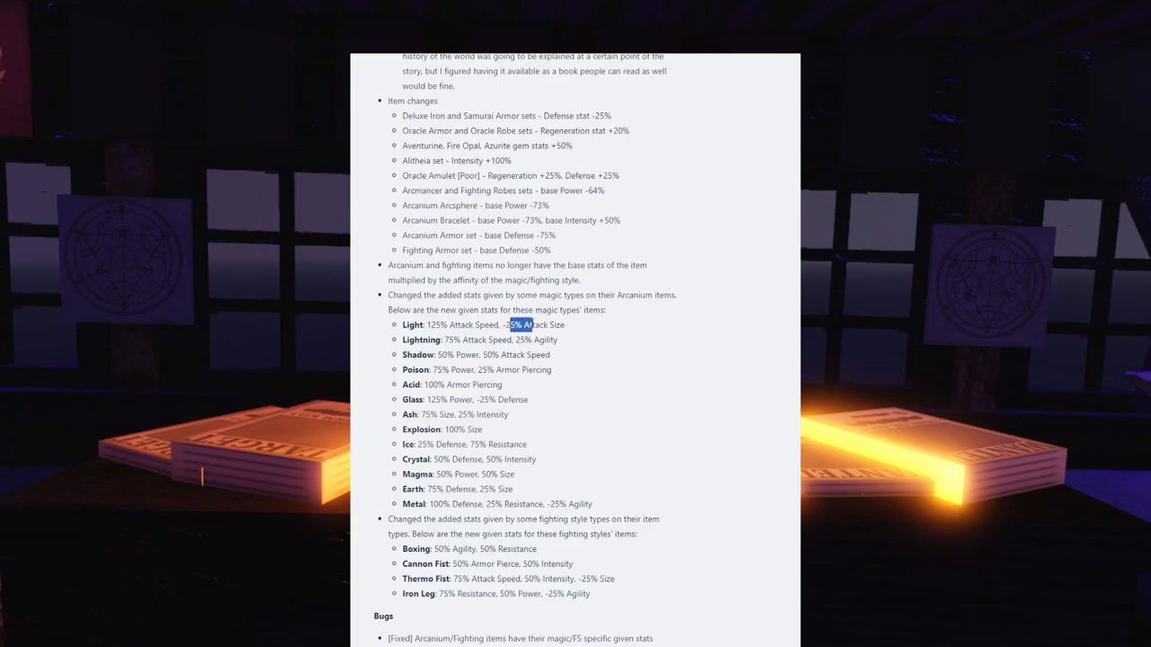
drag(504, 324, 549, 324)
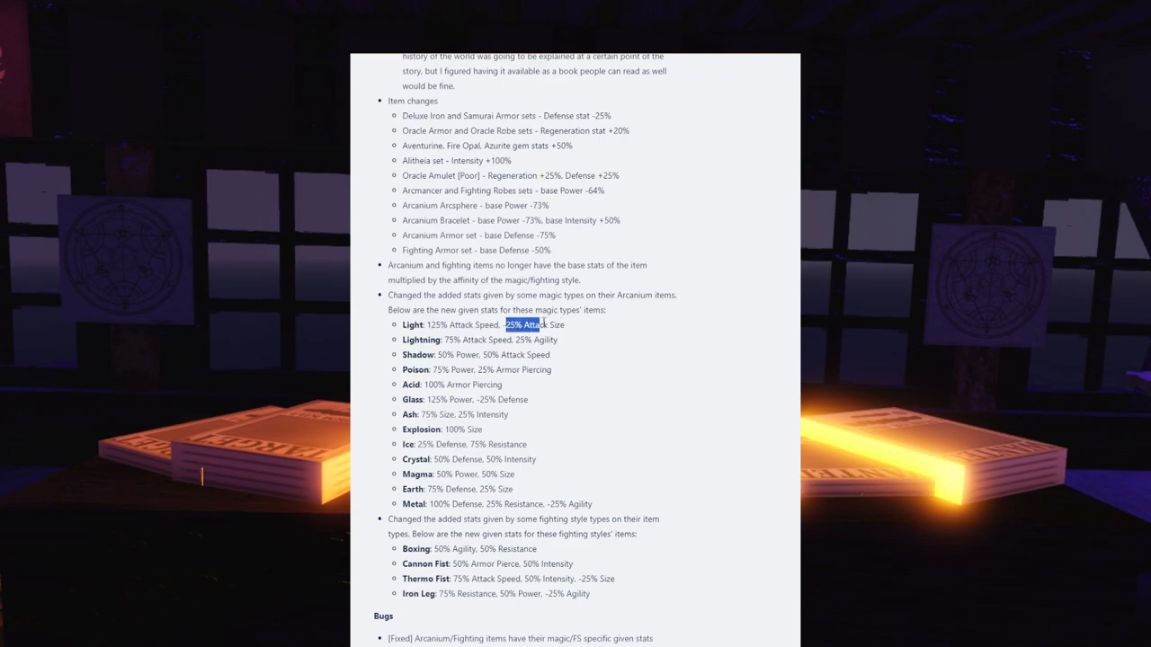
click(576, 329)
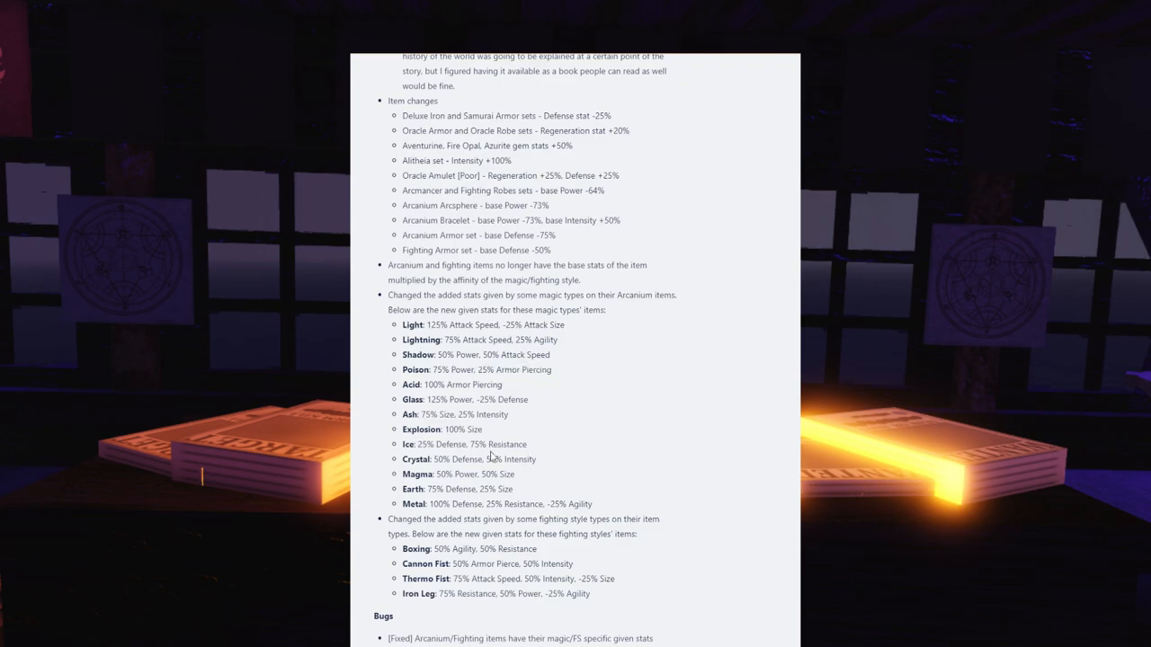
double_click(509, 444)
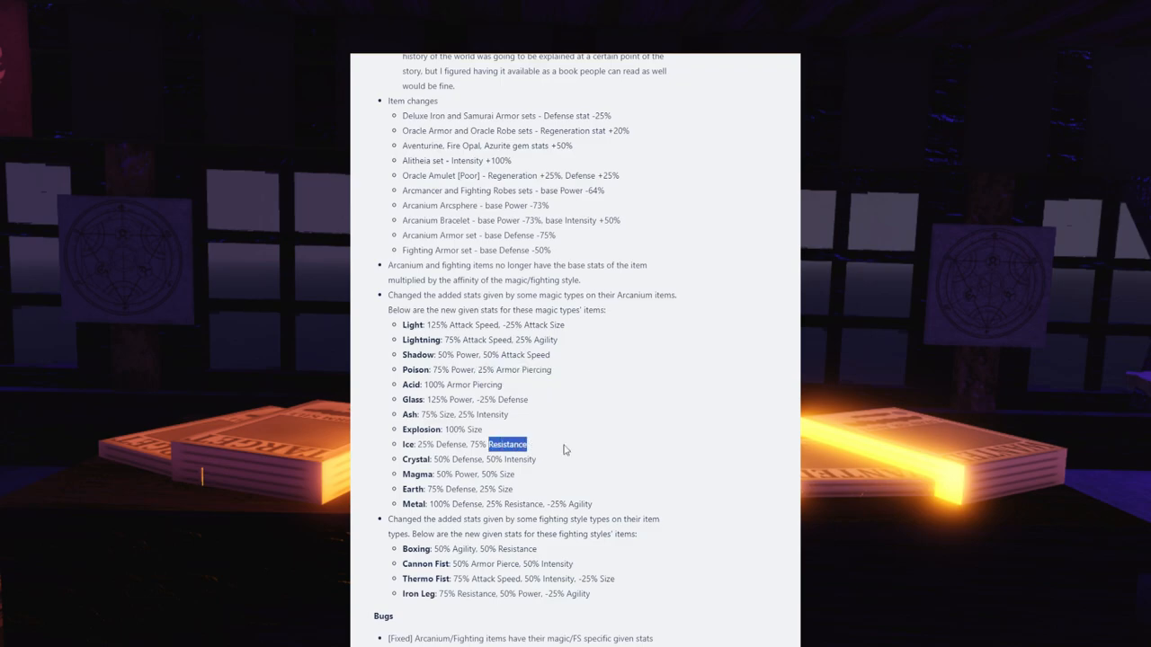
click(560, 449)
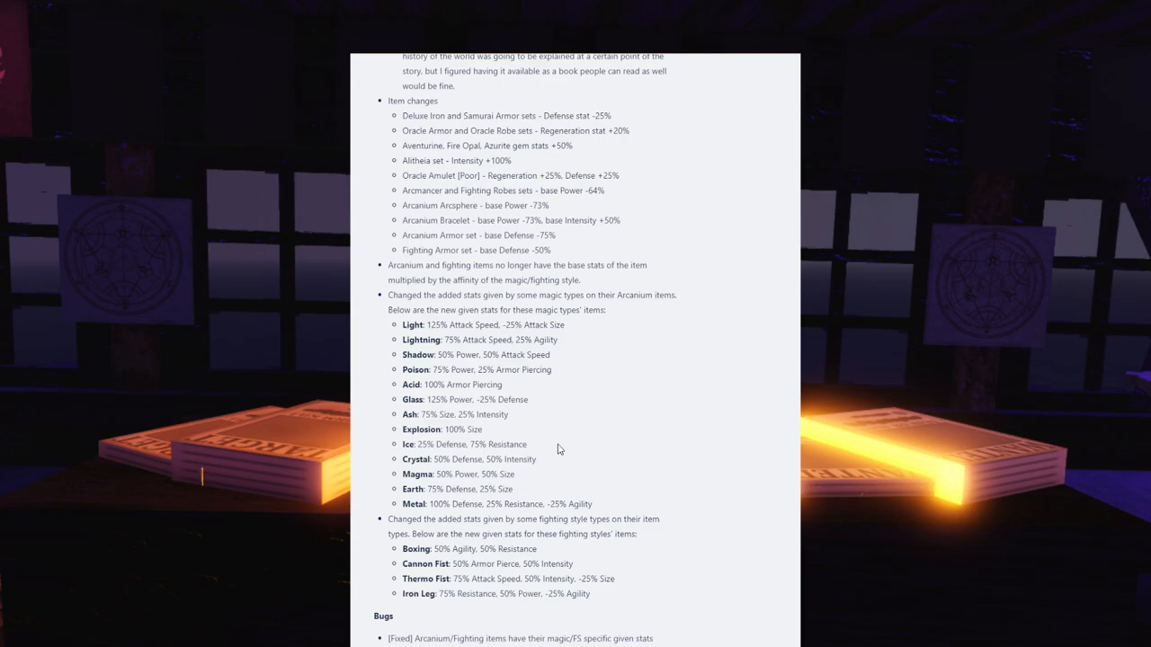
mouse_move(529, 386)
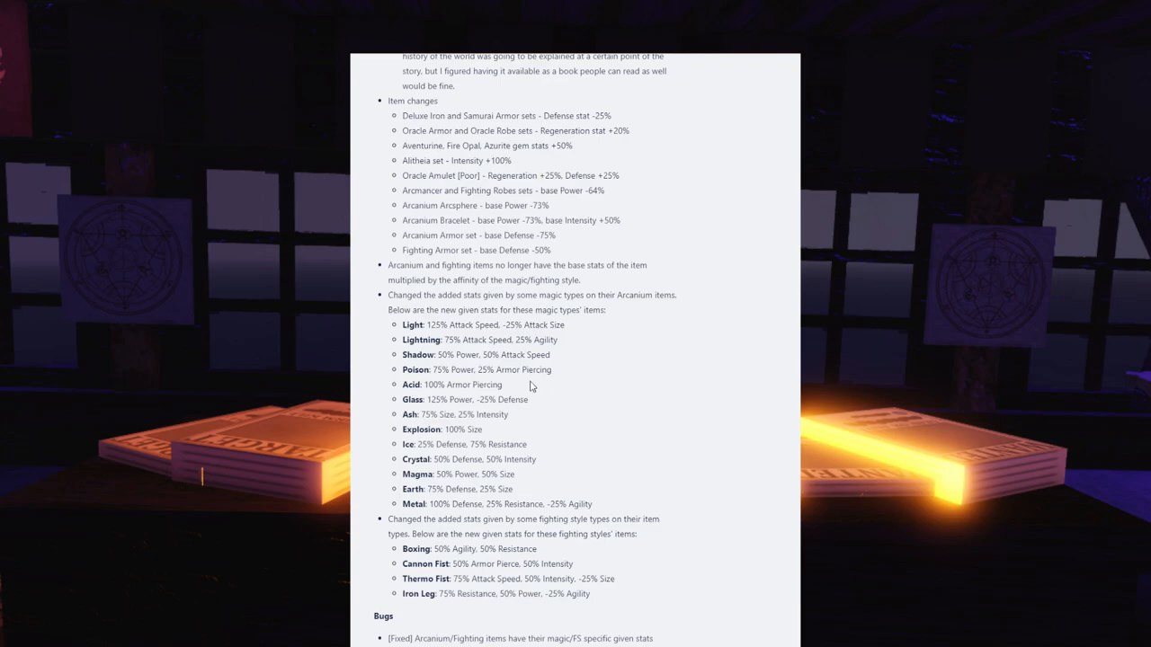
mouse_move(505, 373)
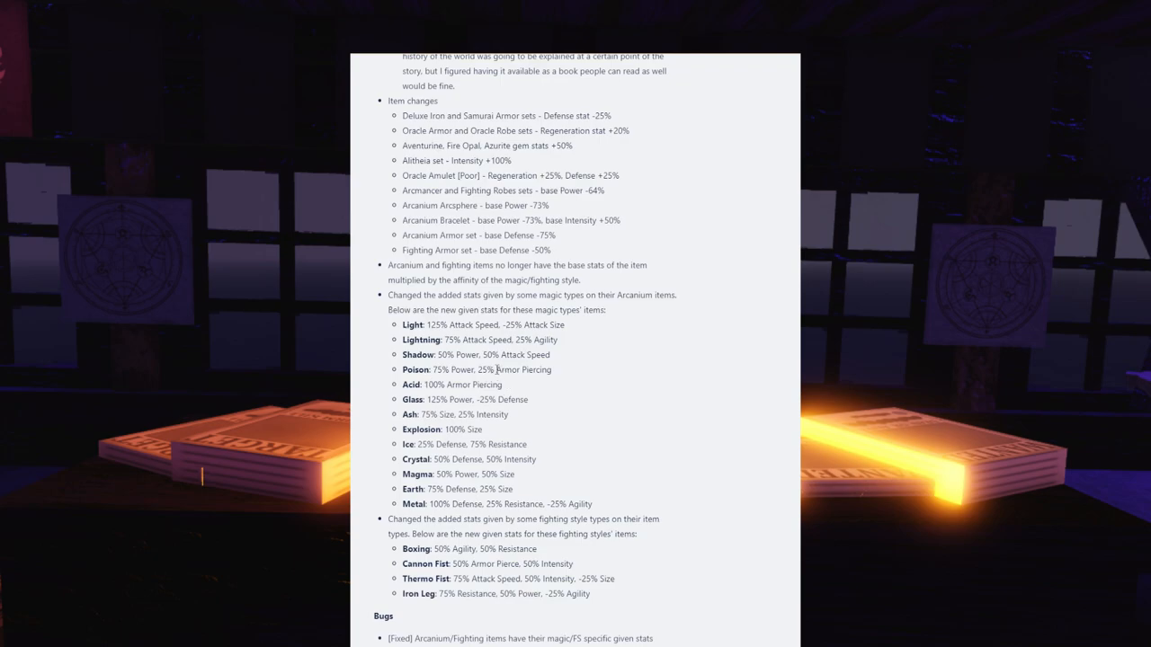
mouse_move(505, 396)
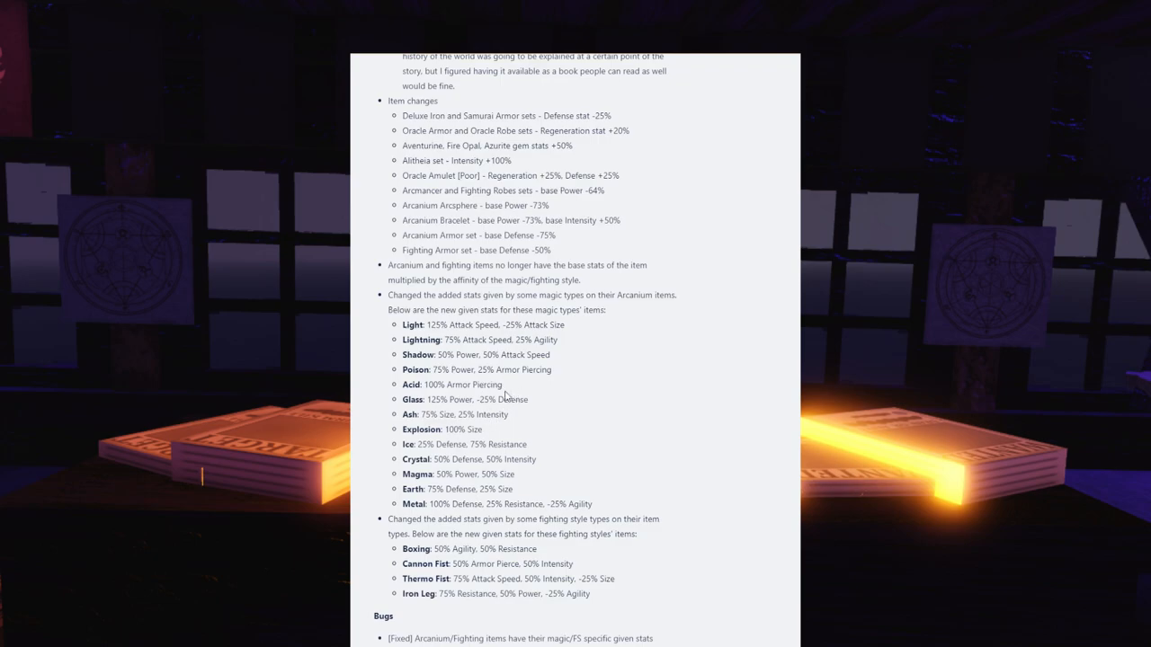
Highlight the word Acid, then Acid's full 100% Armor Piercing bonus.
double_click(432, 384)
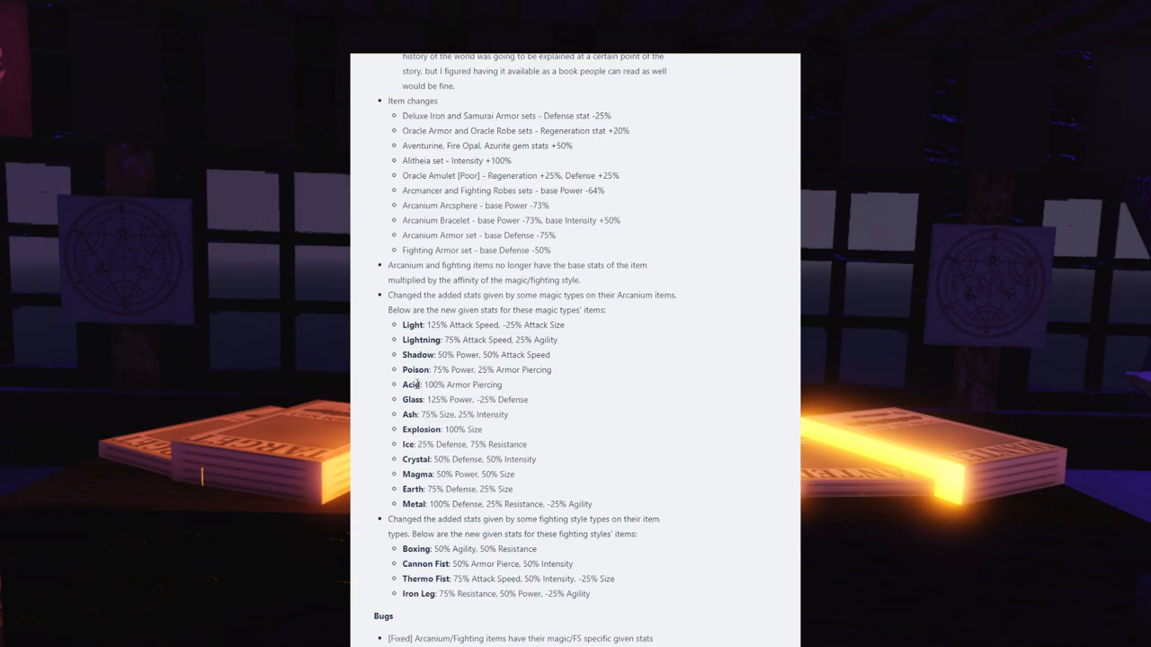
mouse_move(481, 384)
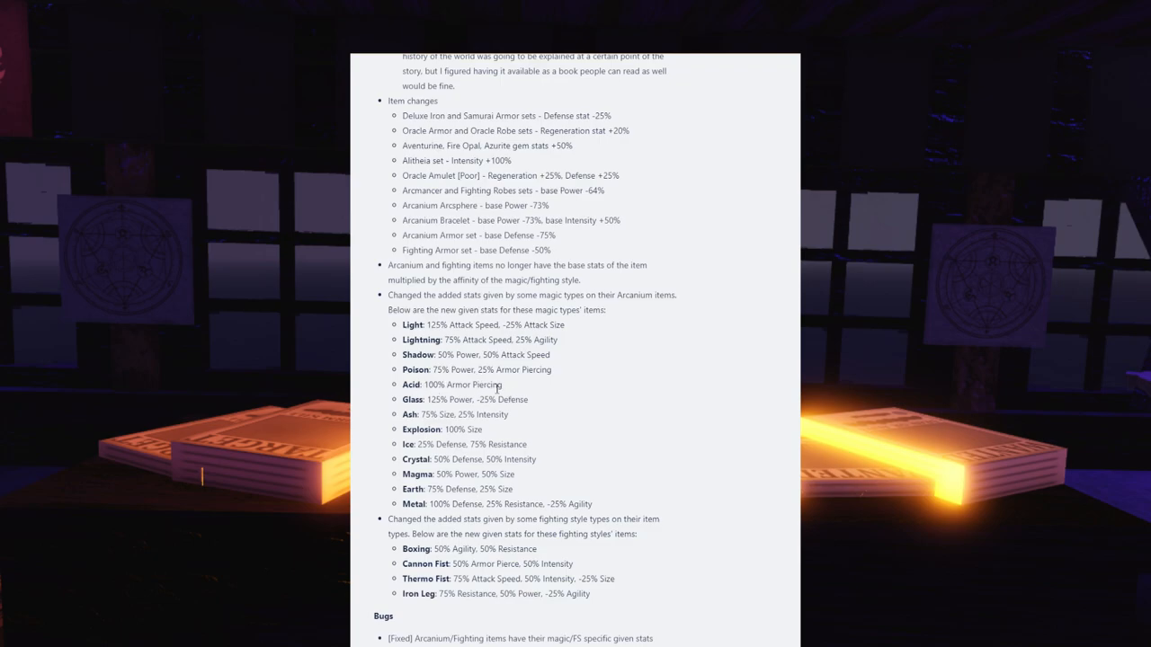
double_click(411, 385)
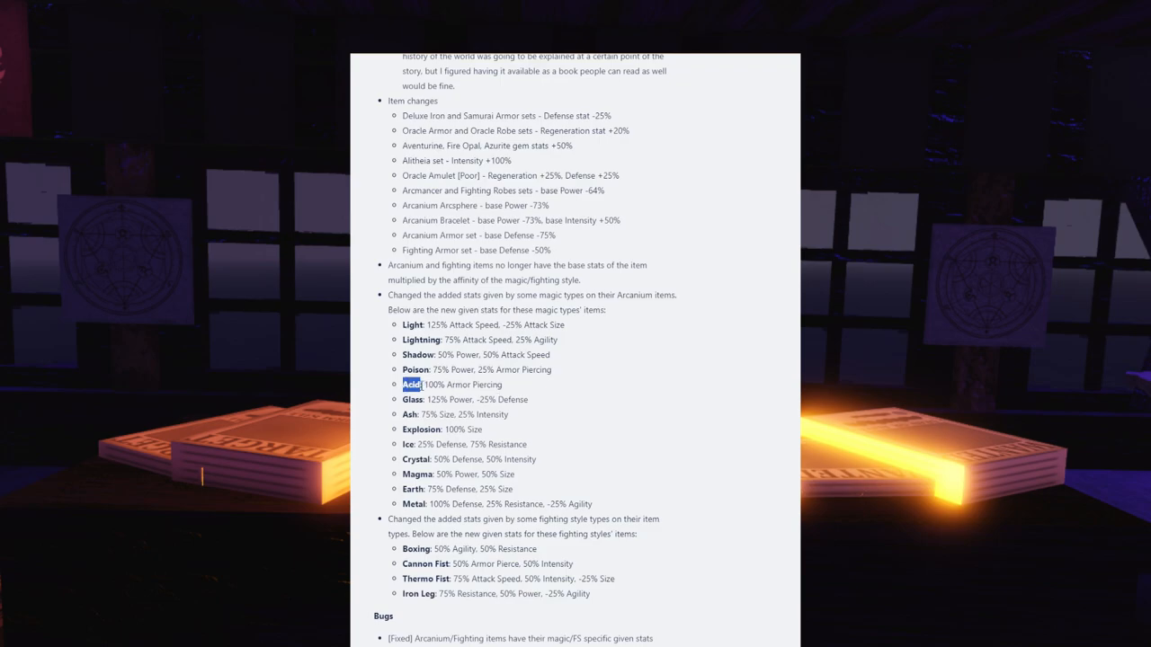
click(451, 384)
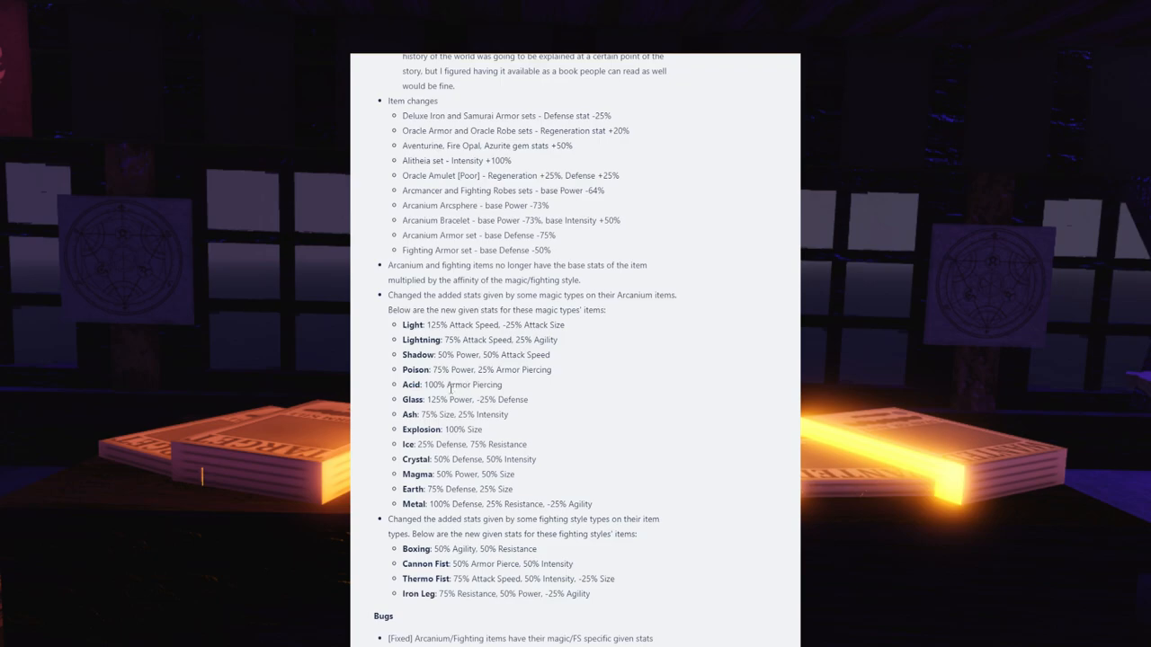
double_click(473, 383)
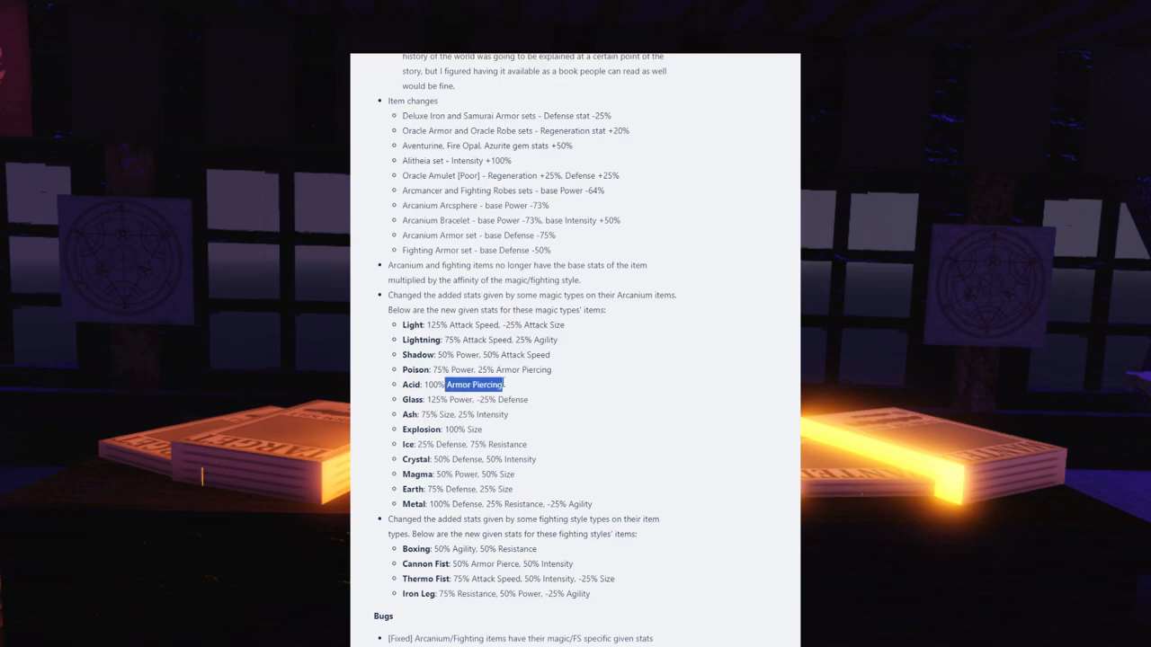
drag(503, 385, 526, 399)
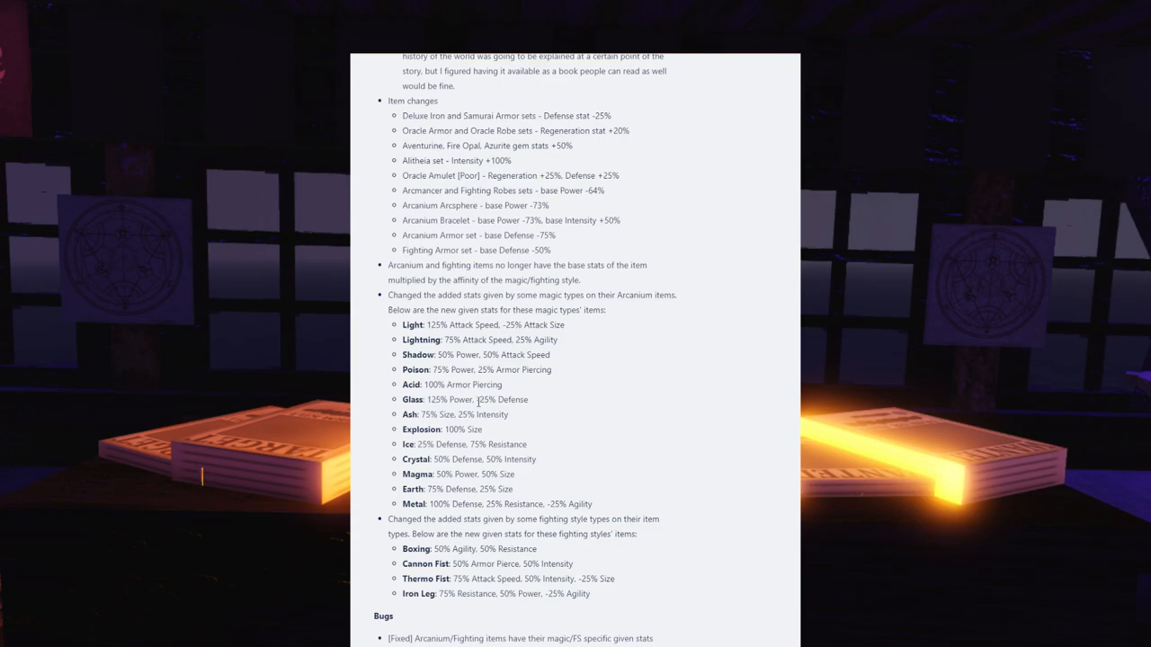
Highlight Glass's -25% Defense penalty, then scroll down toward the Bugs fixes.
double_click(485, 400)
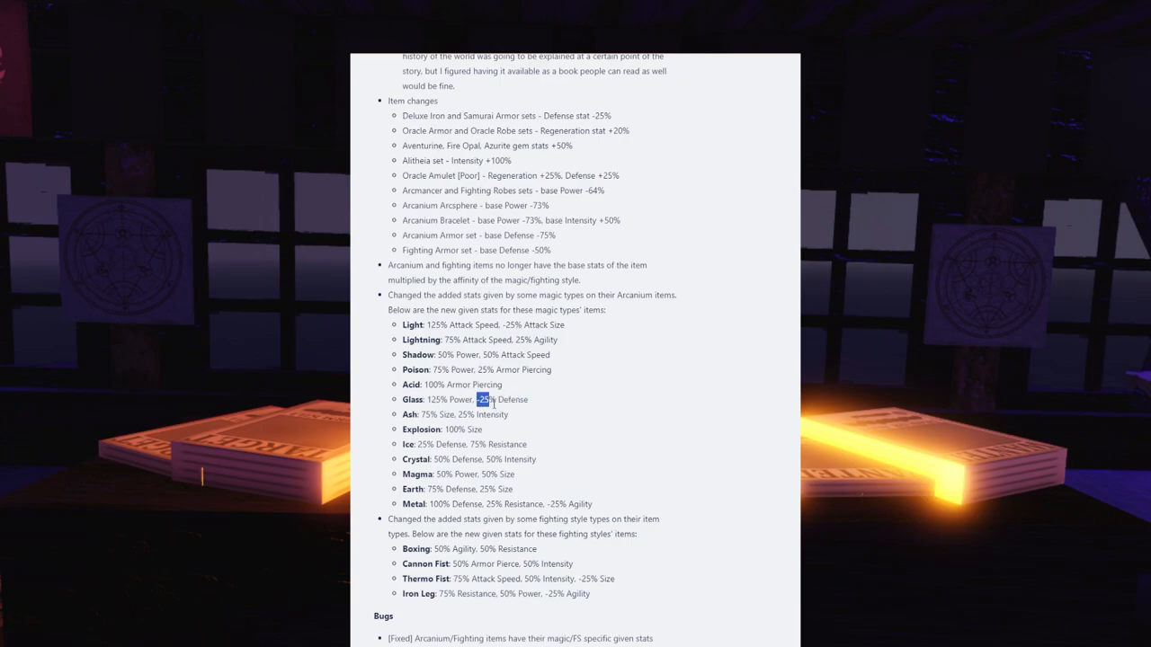
drag(480, 399, 528, 399)
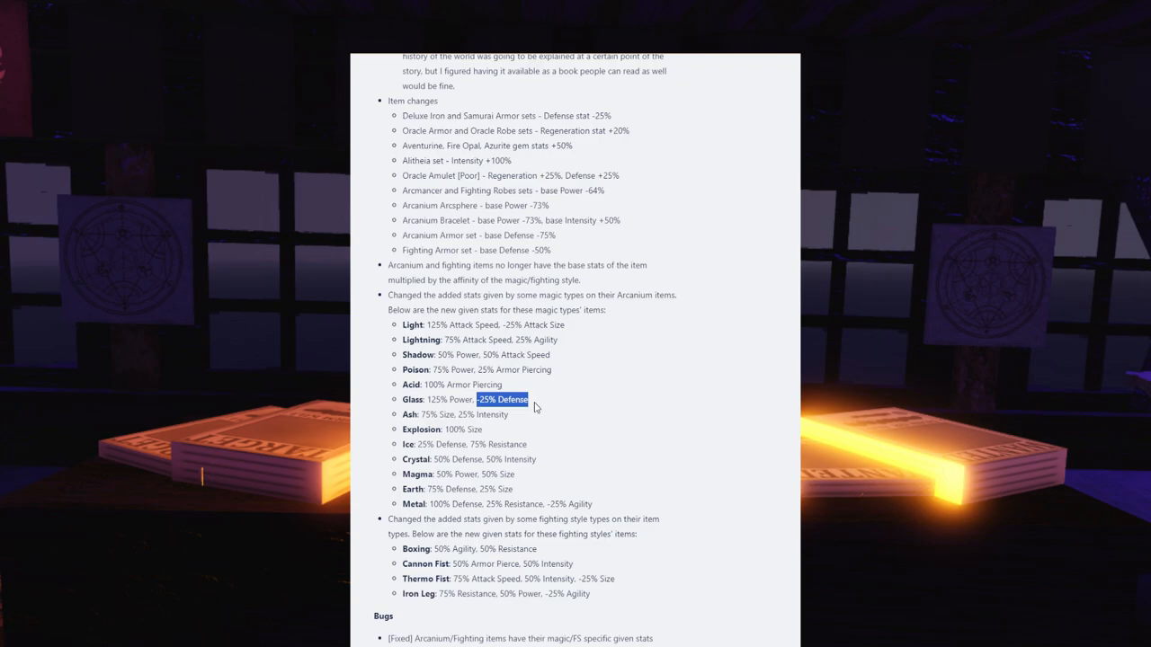
mouse_move(536, 407)
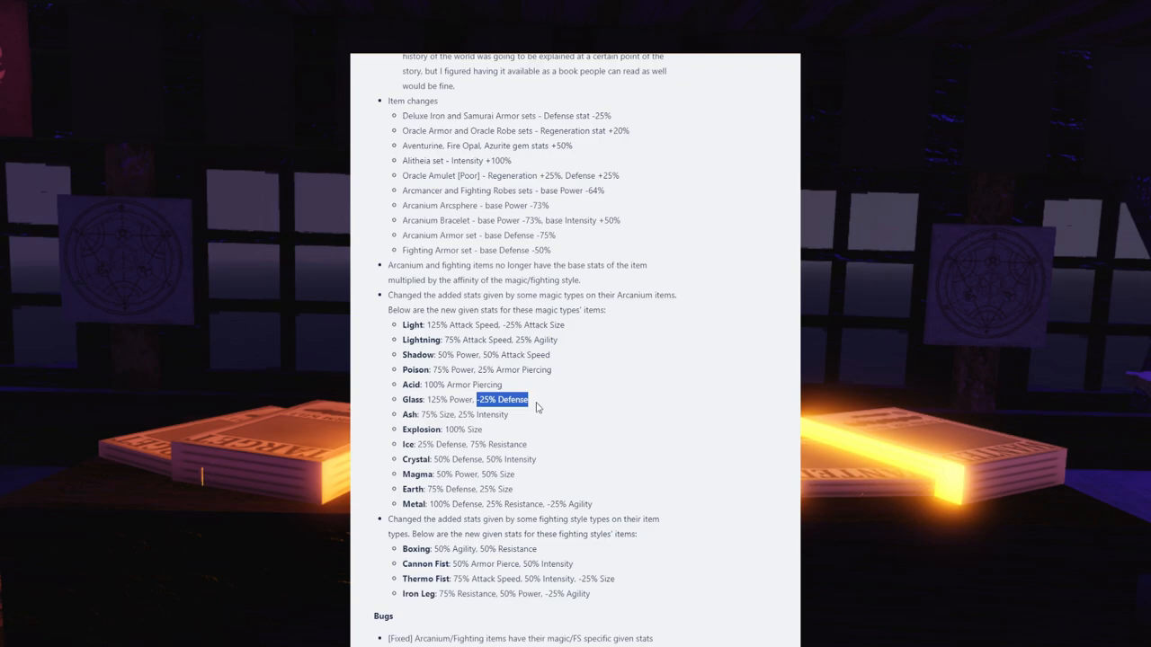
mouse_move(460, 417)
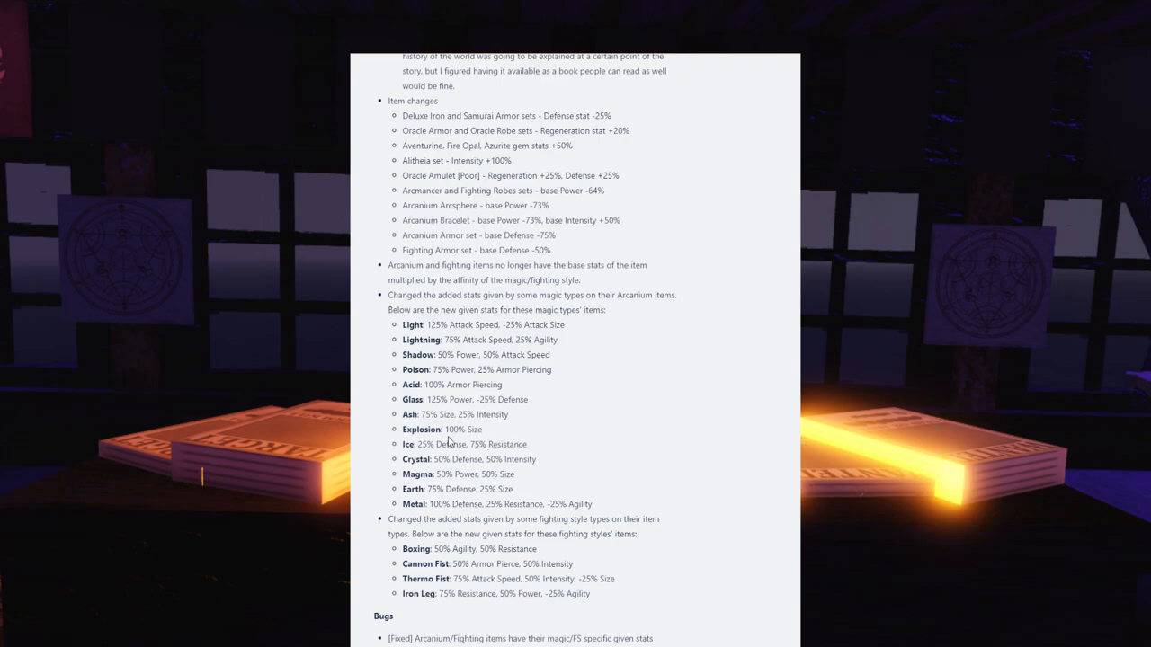
mouse_move(421, 414)
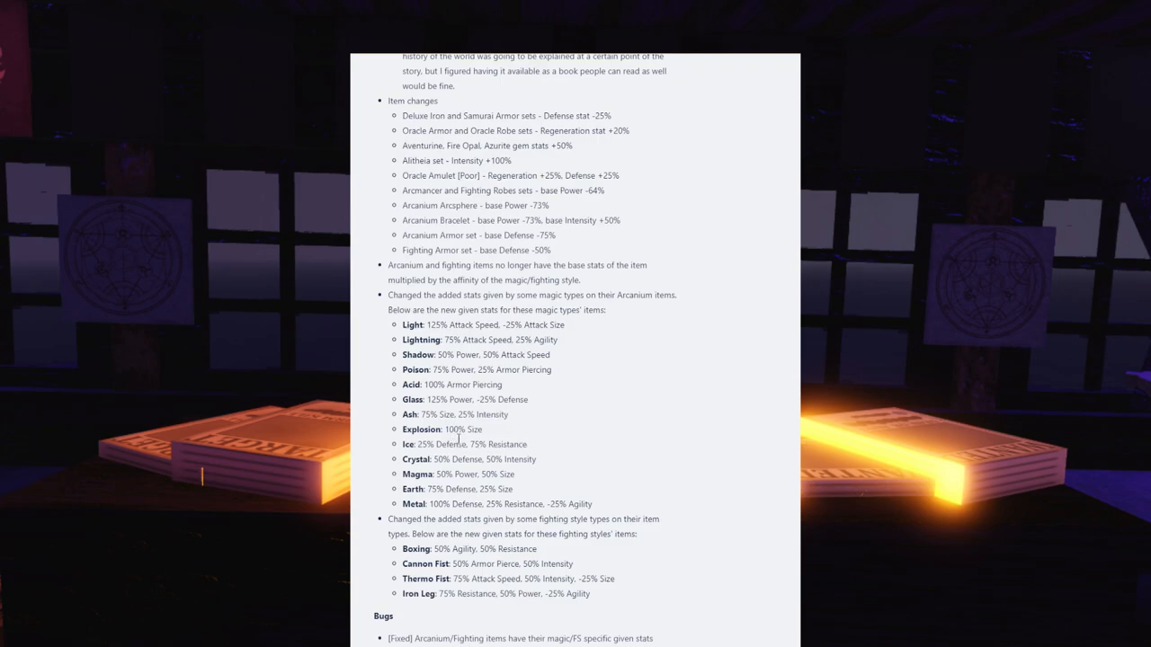
mouse_move(490, 433)
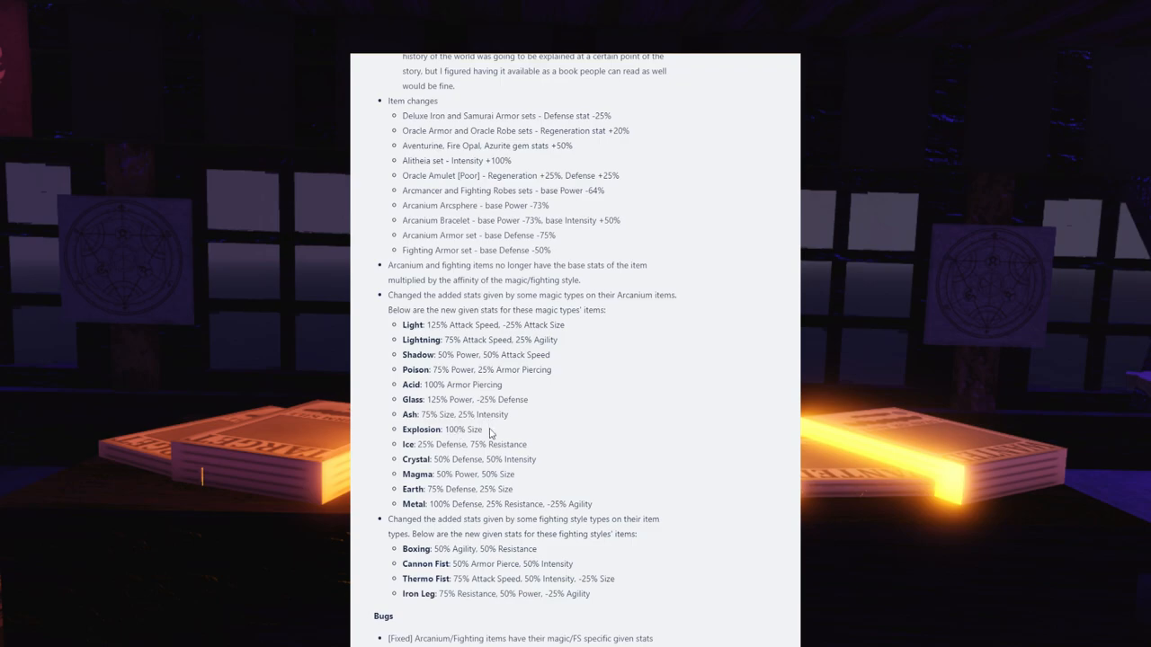
mouse_move(490, 432)
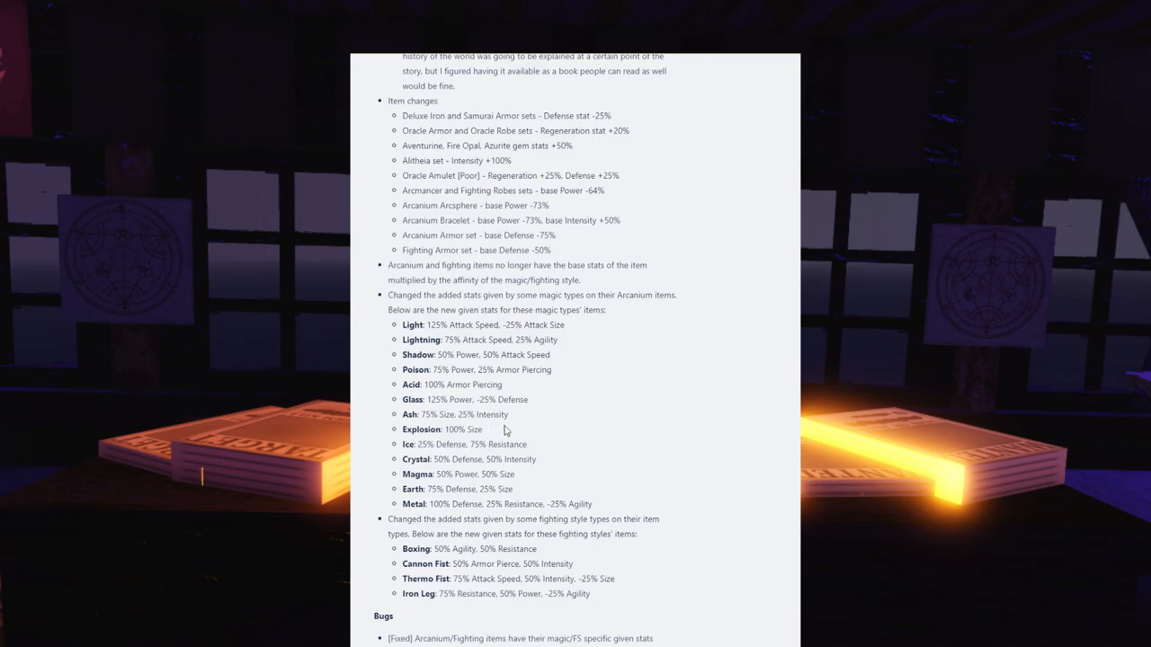
mouse_move(430, 441)
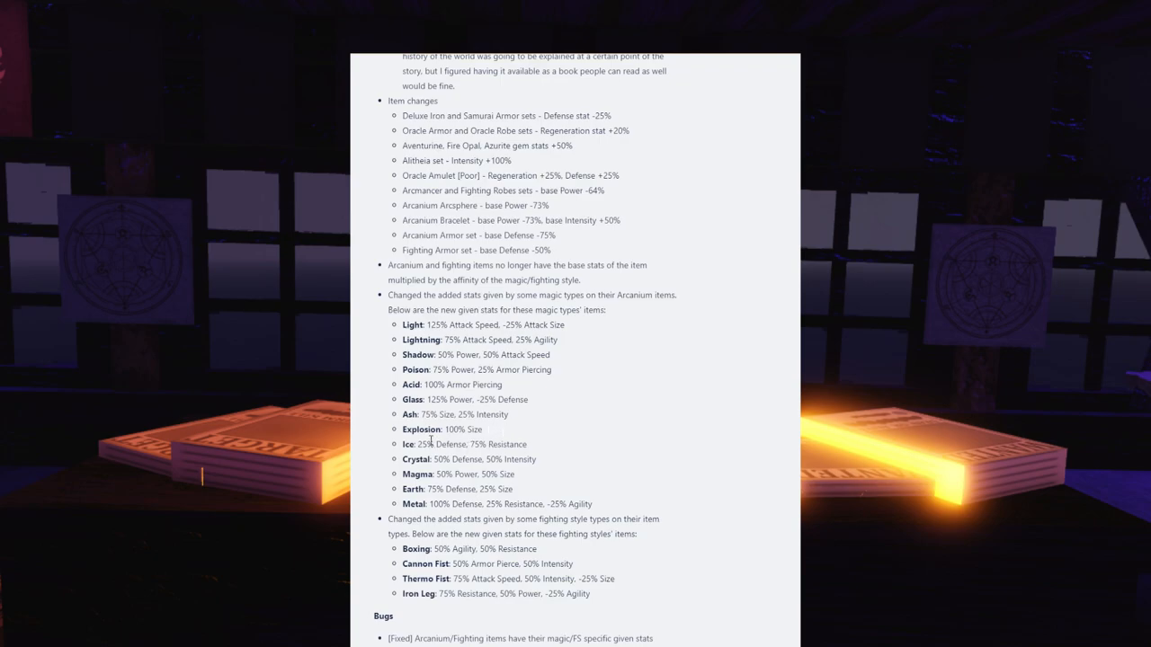
mouse_move(481, 456)
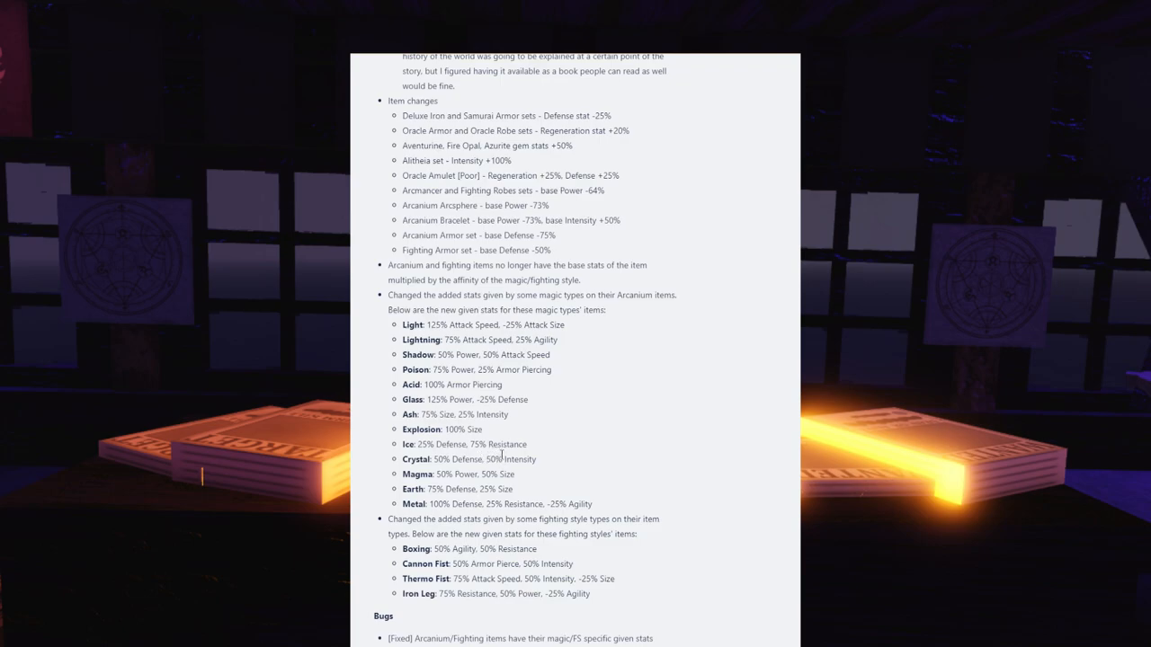
mouse_move(494, 459)
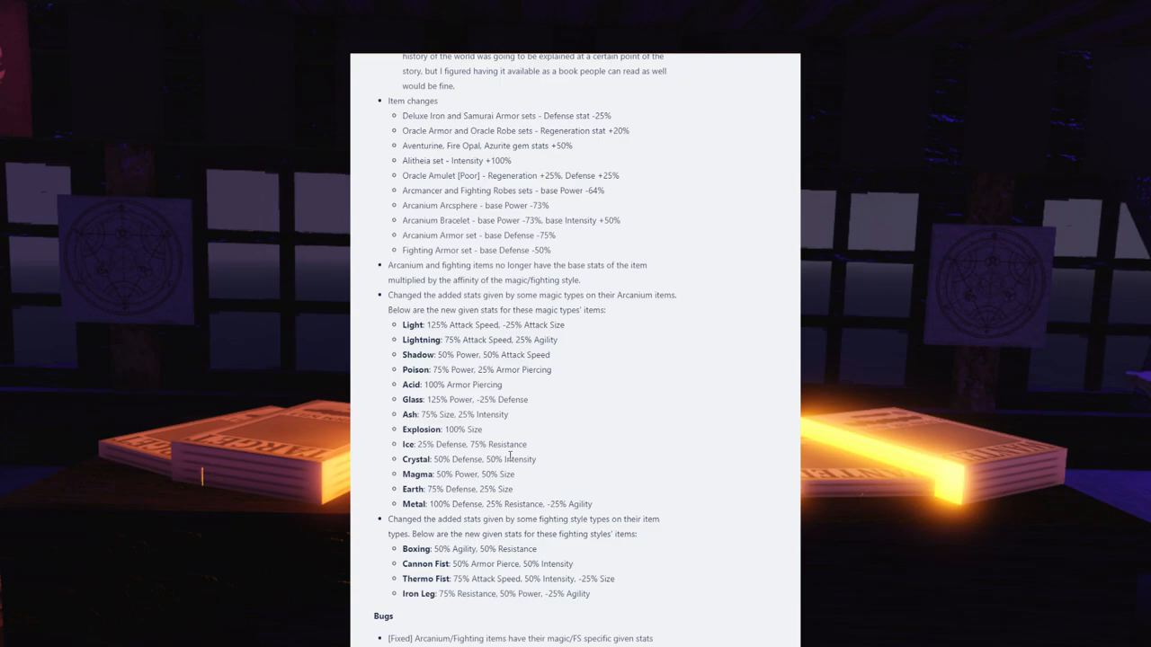
scroll(down, 3)
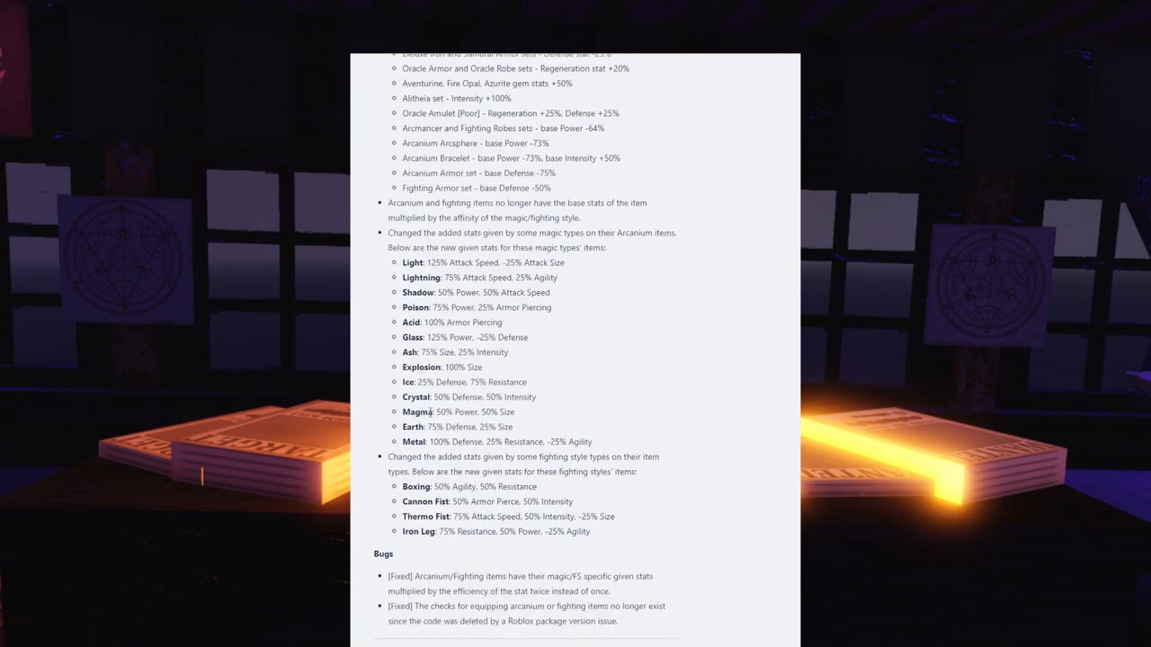
mouse_move(530, 418)
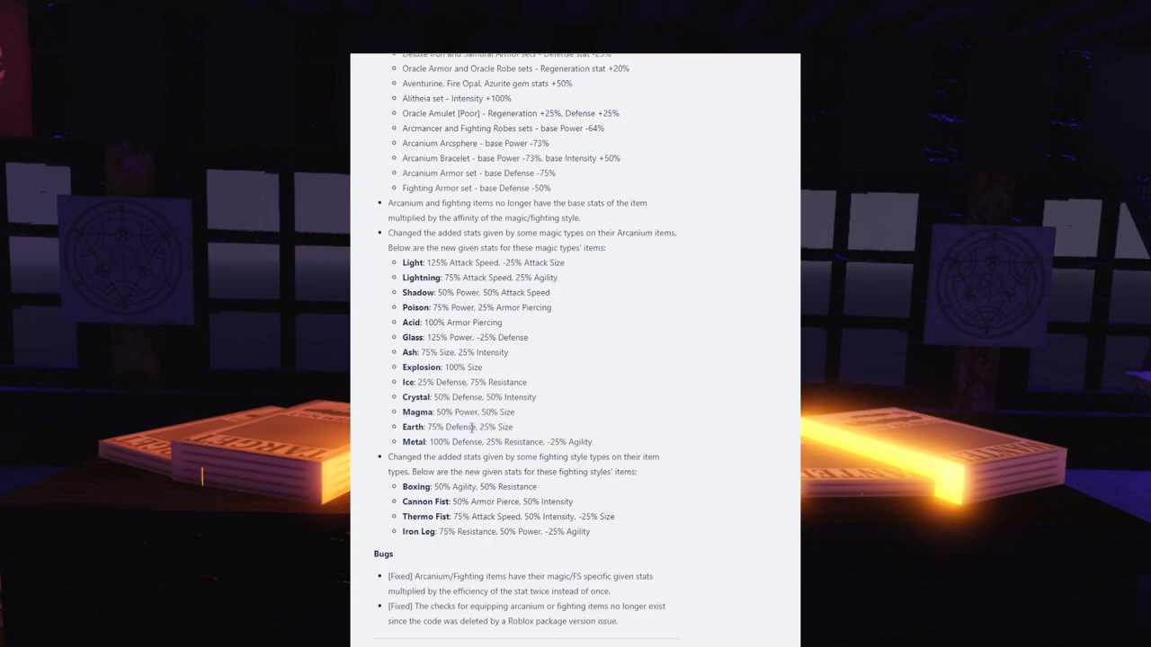
mouse_move(429, 438)
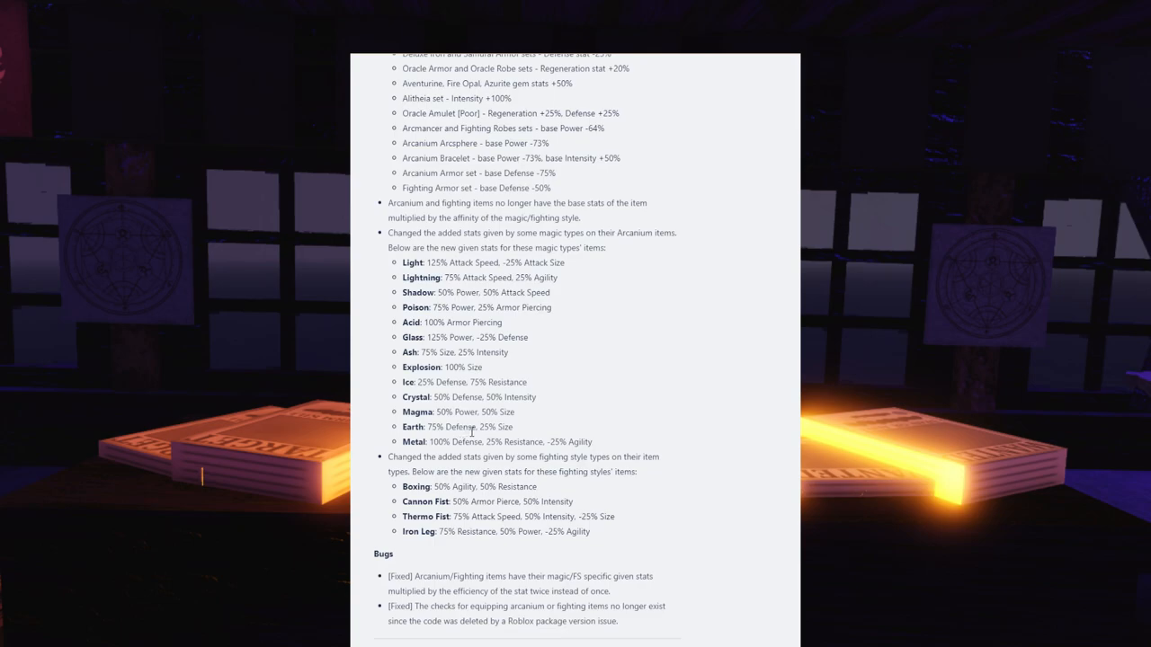
mouse_move(488, 439)
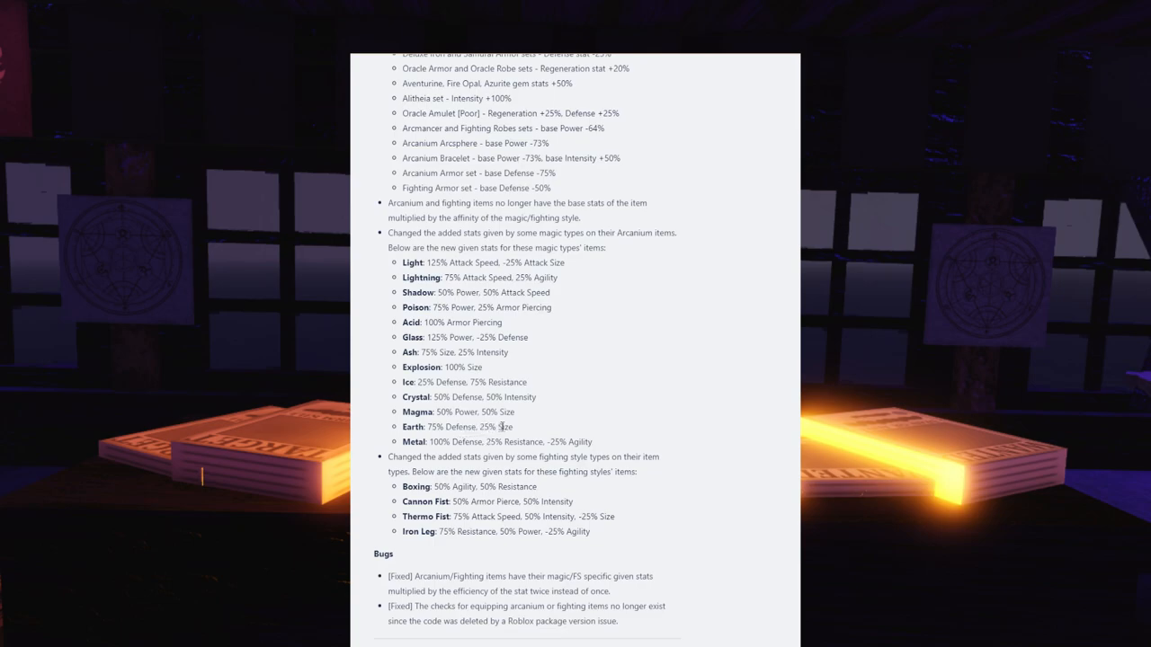
mouse_move(615, 392)
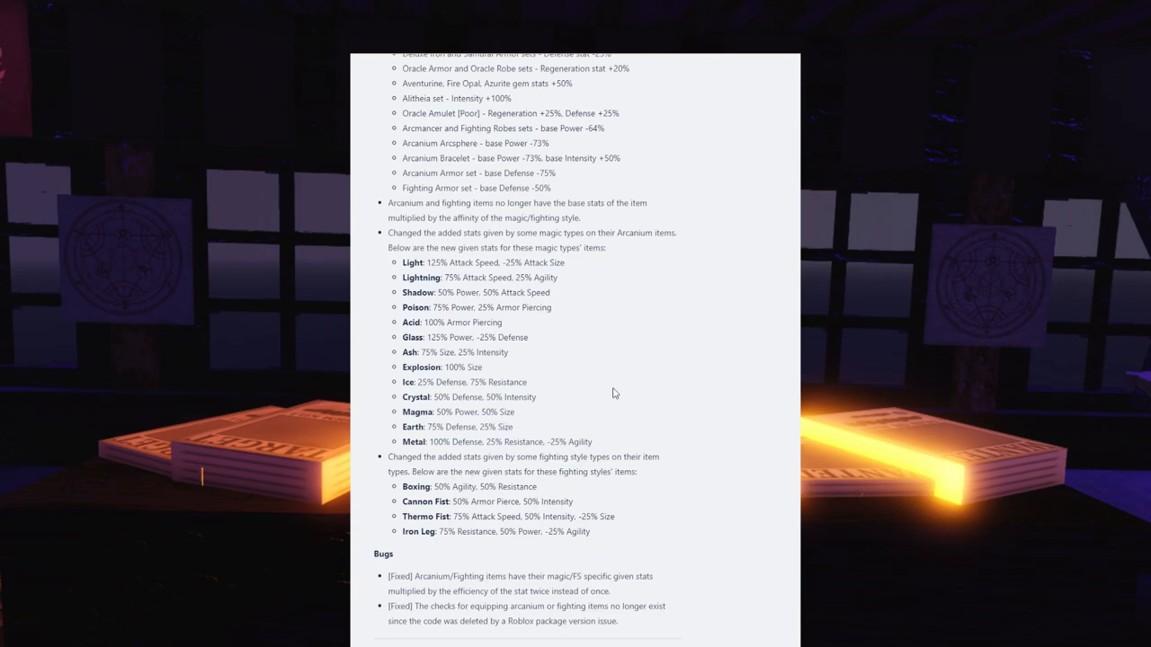
mouse_move(409, 454)
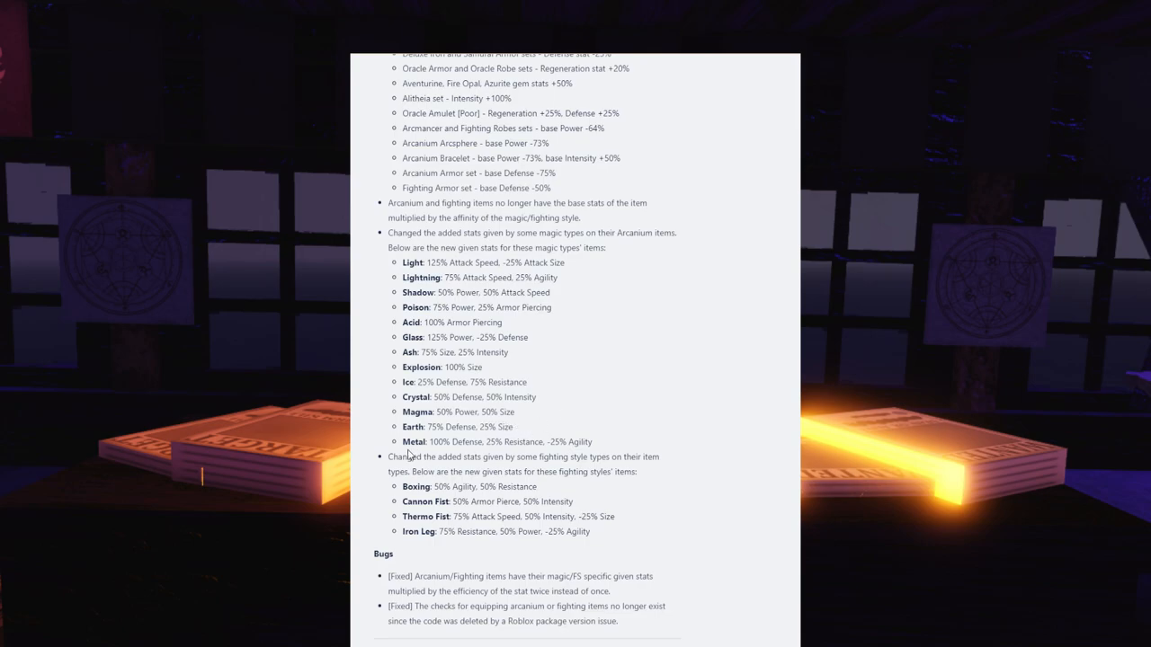
double_click(440, 441)
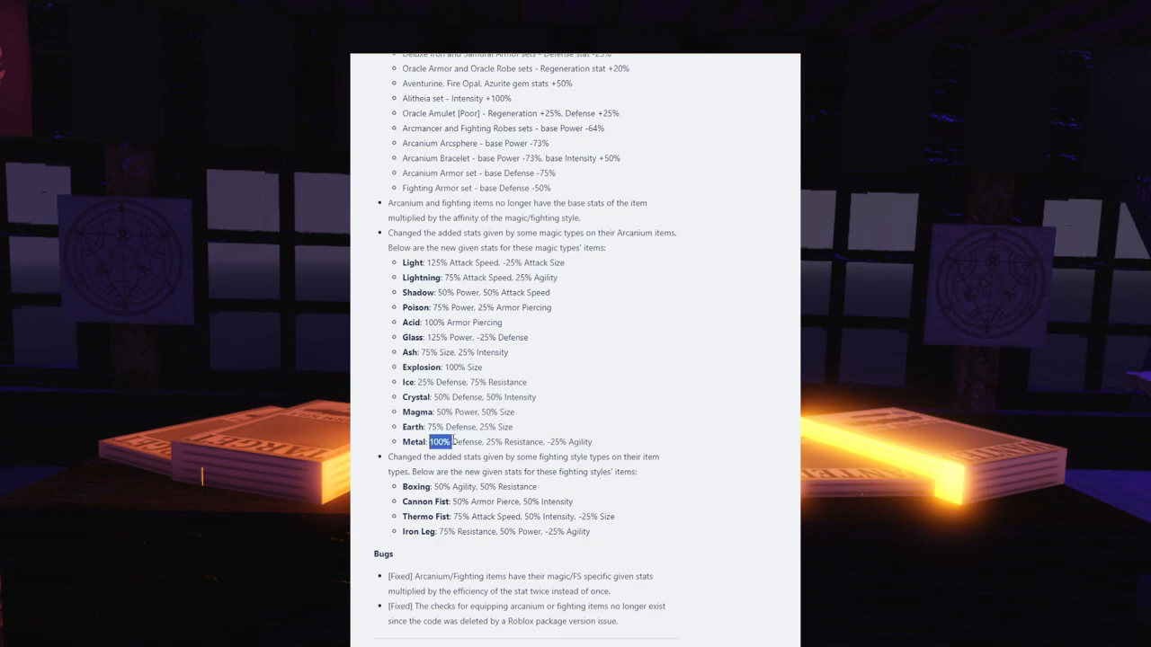
drag(430, 441, 495, 442)
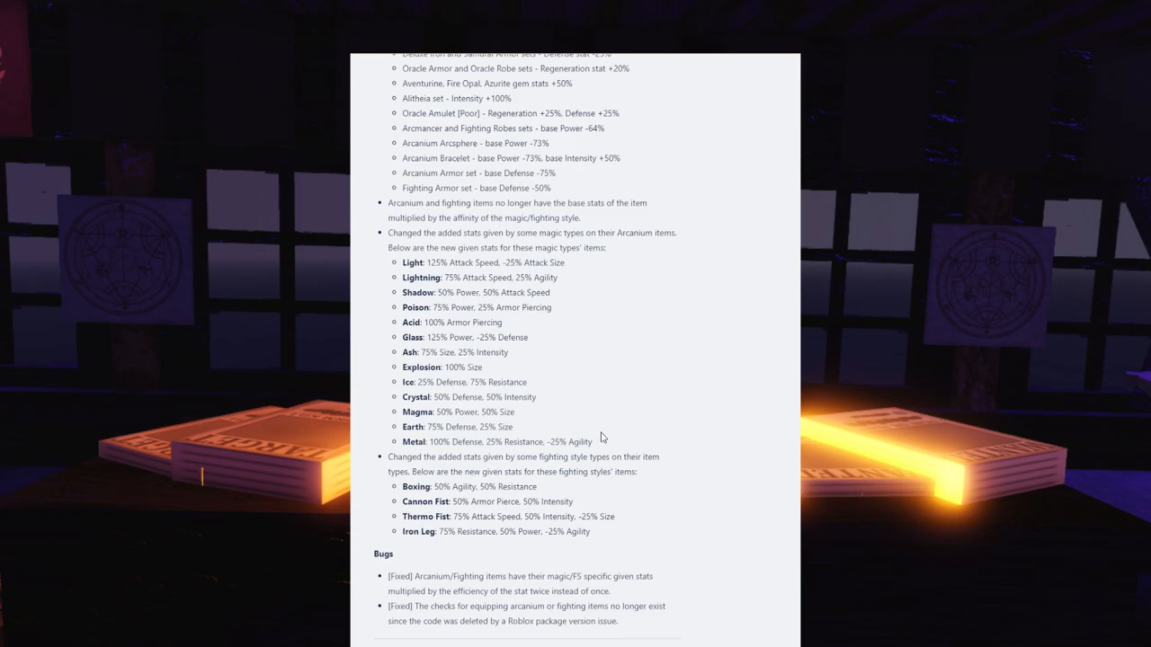
mouse_move(621, 468)
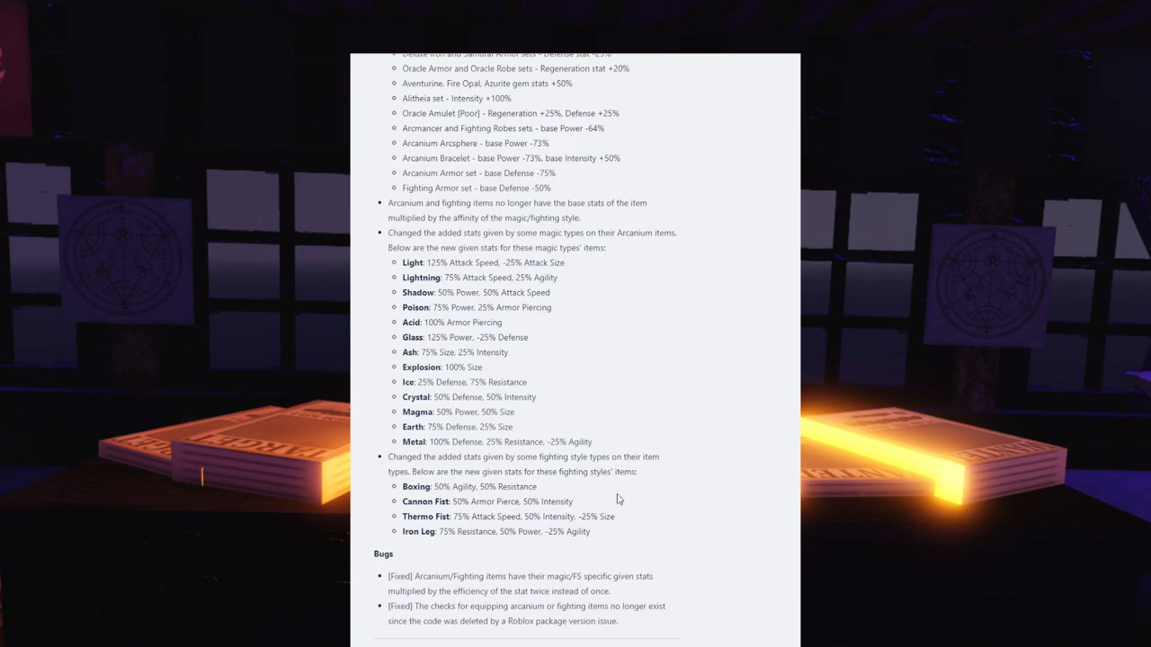
mouse_move(591, 488)
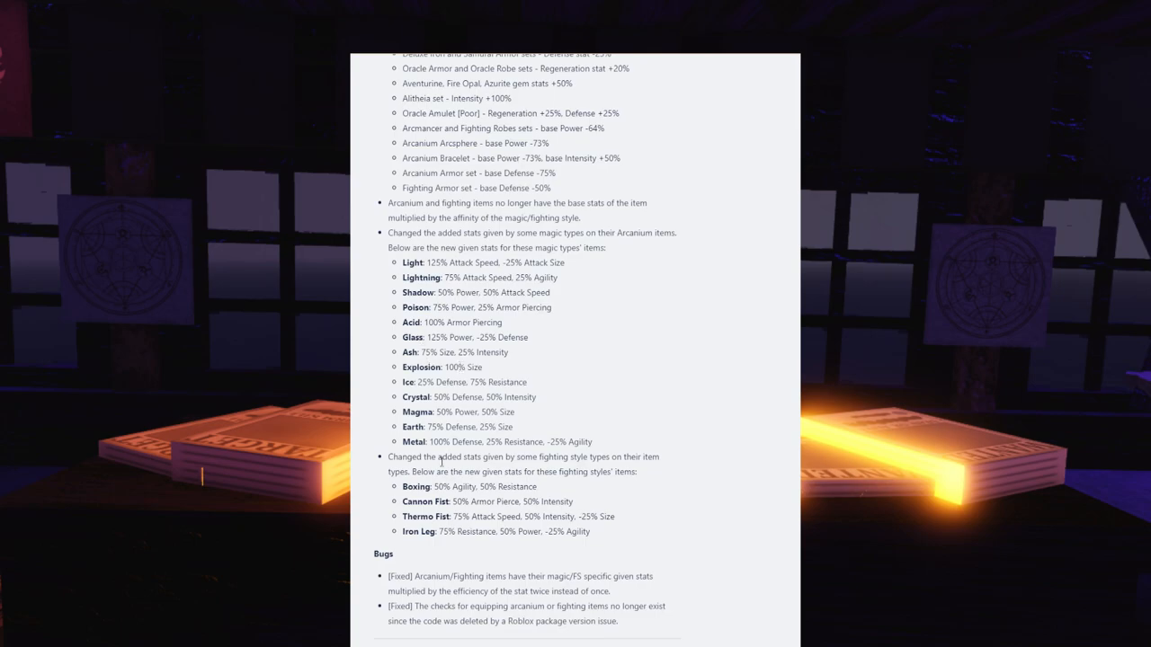
mouse_move(479, 472)
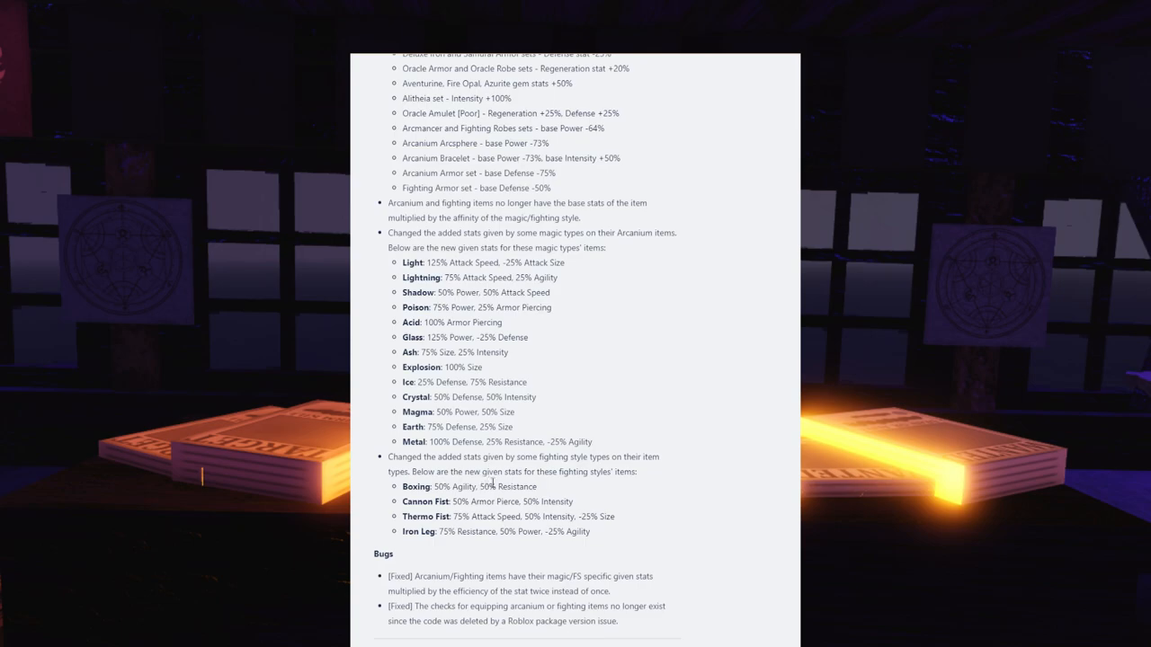
mouse_move(402, 467)
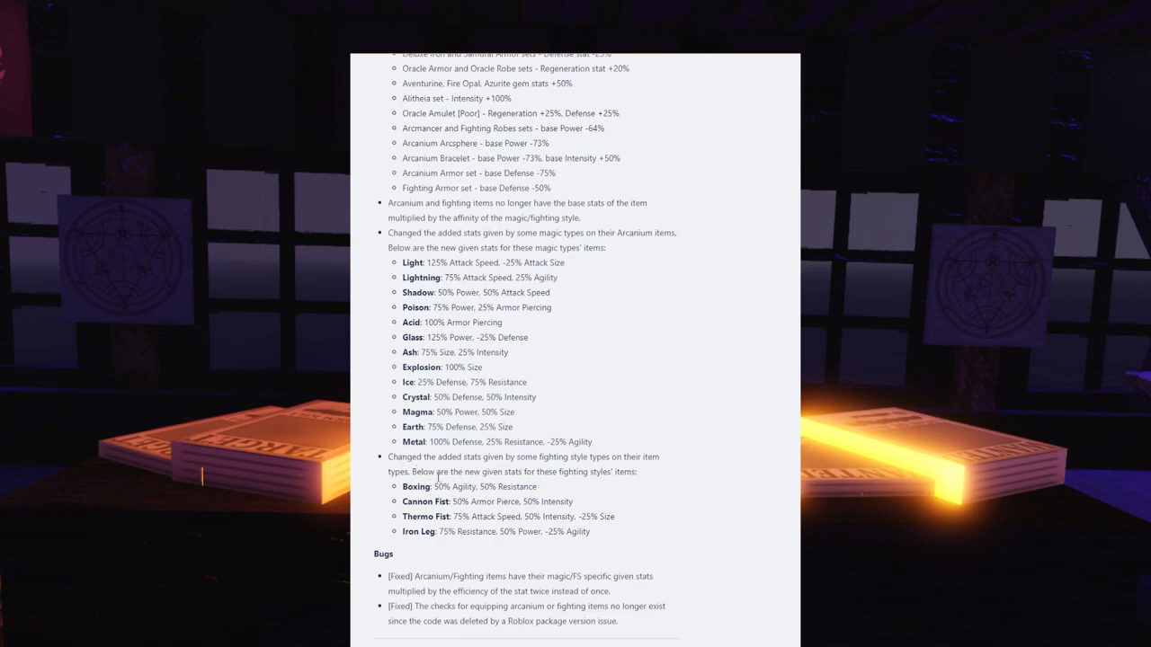
Scroll down past the Bugs fixes to the v1.14.96 Changes heading.
scroll(down, 3)
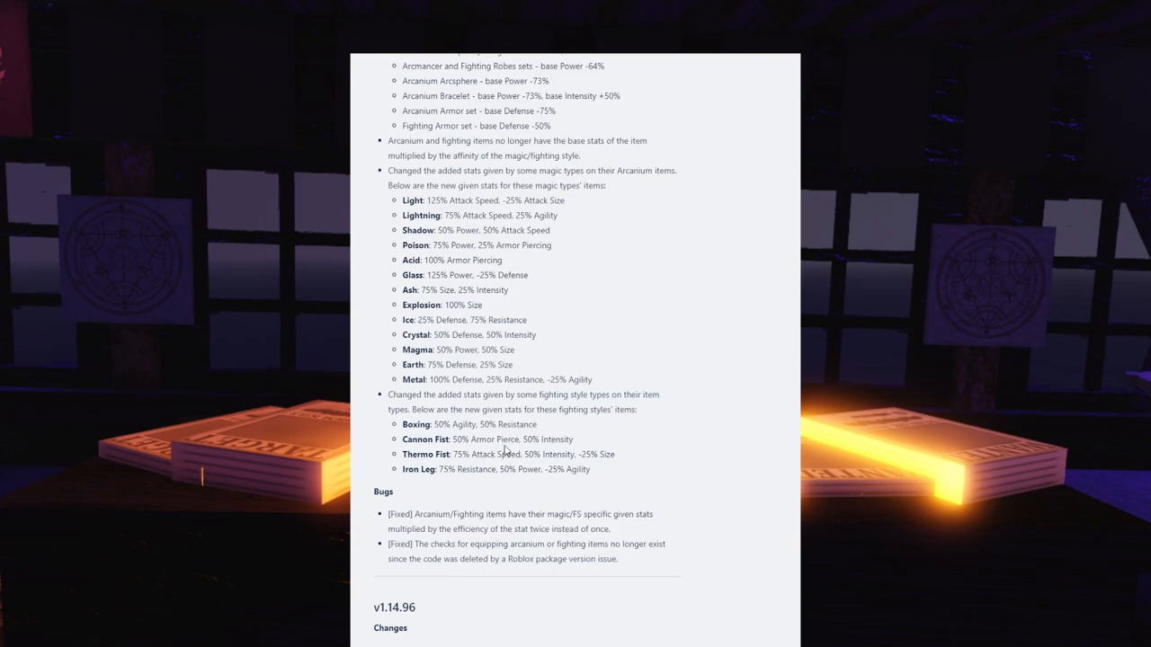
mouse_move(458, 405)
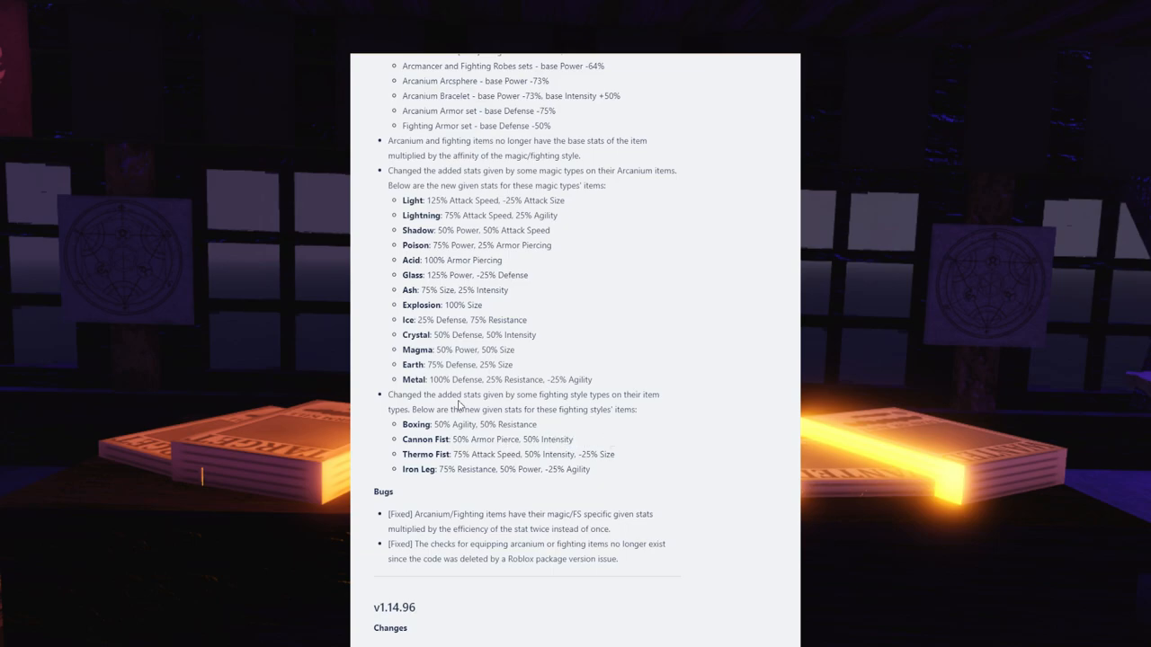
mouse_move(485, 424)
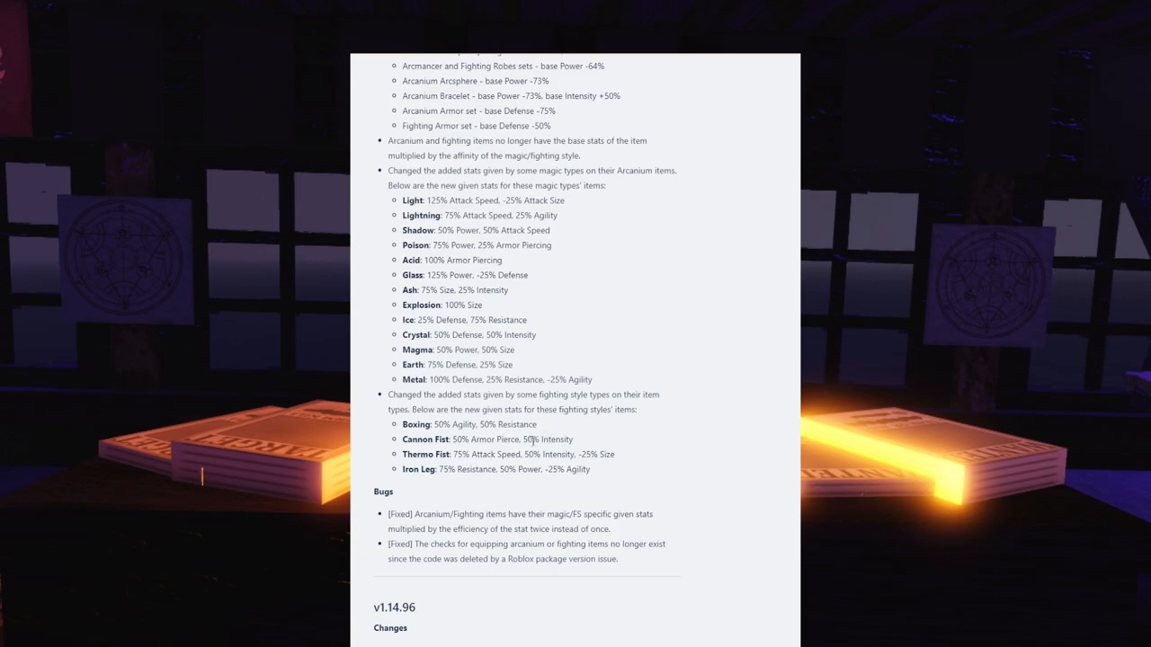
mouse_move(577, 454)
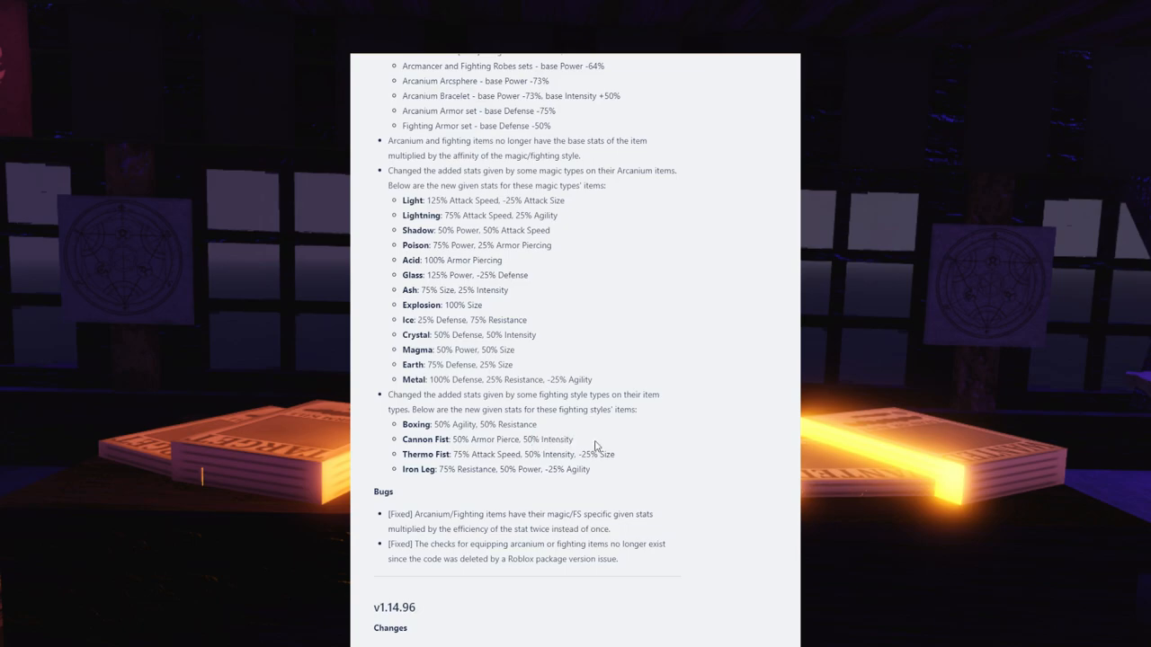
mouse_move(596, 446)
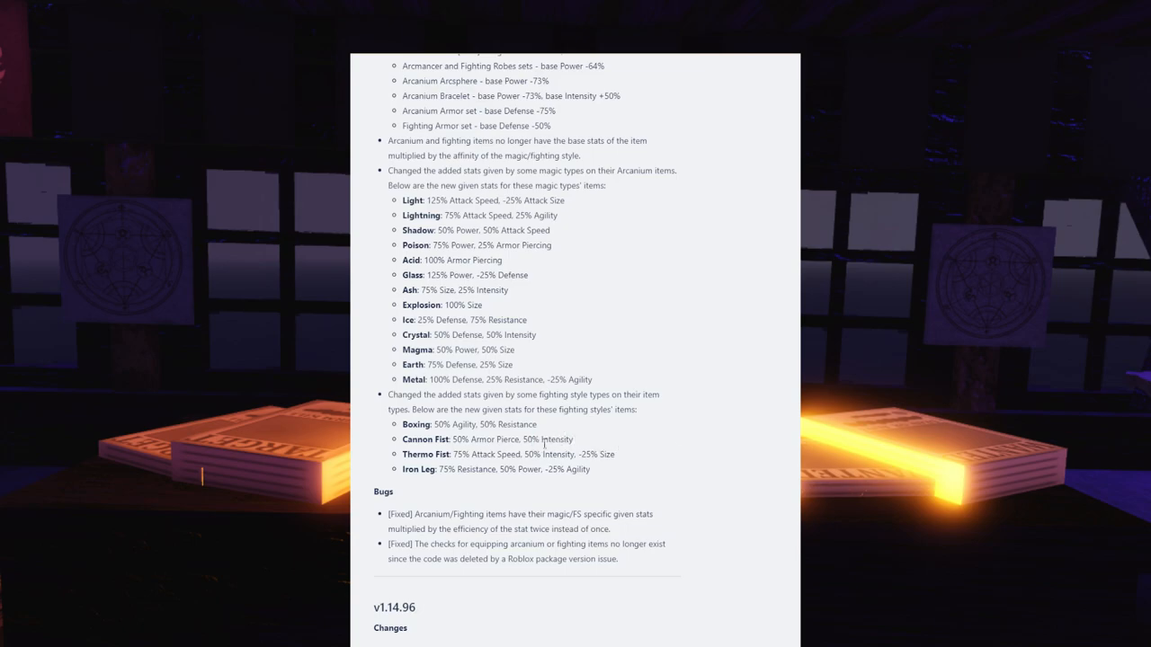
mouse_move(592, 445)
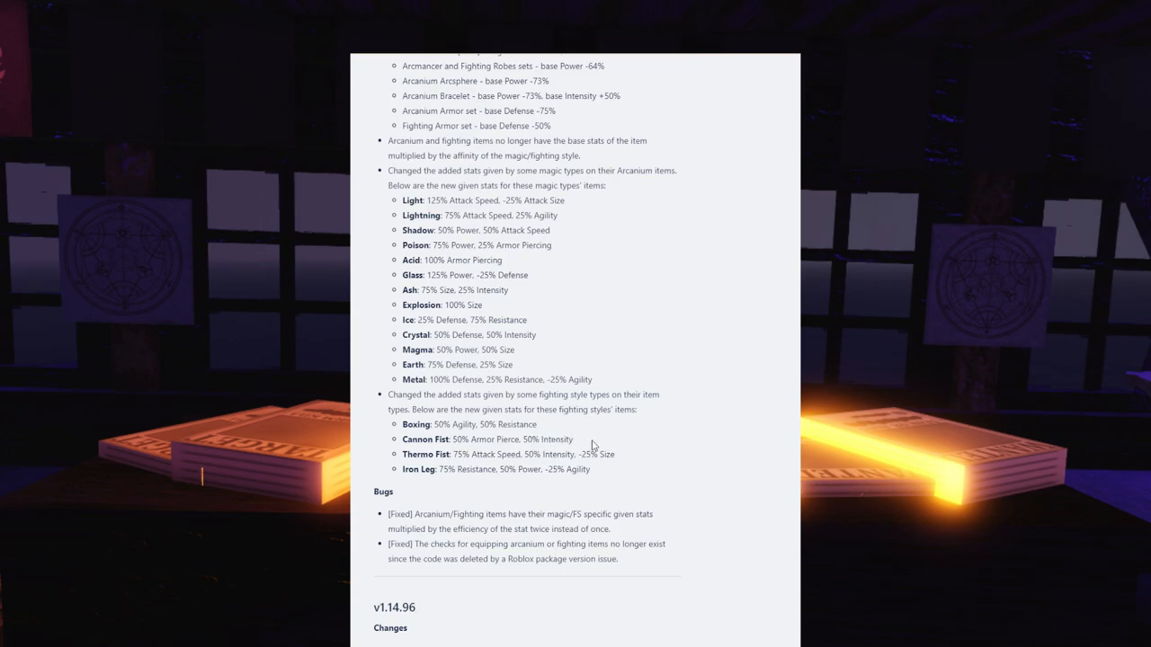
mouse_move(582, 439)
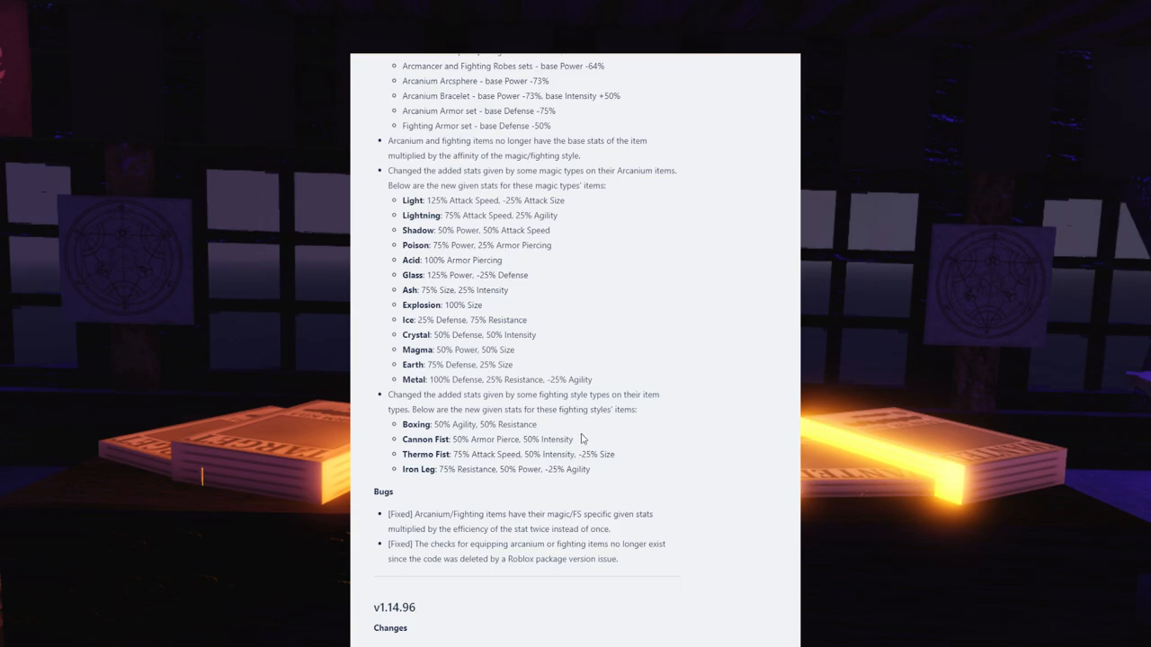
mouse_move(605, 453)
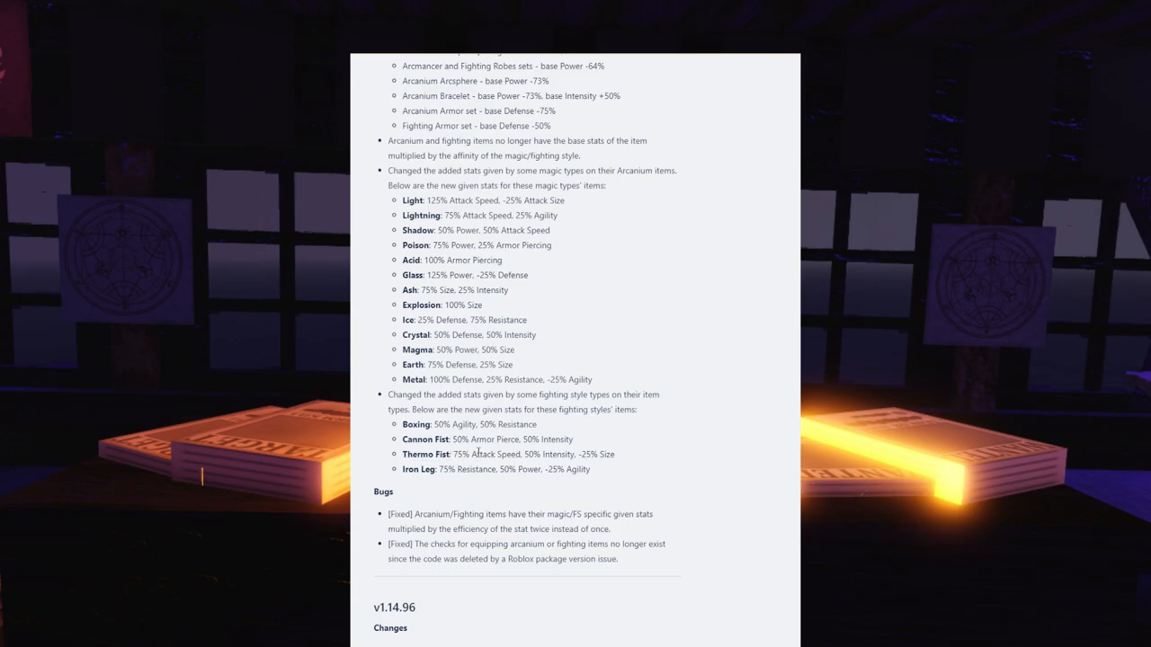
mouse_move(564, 466)
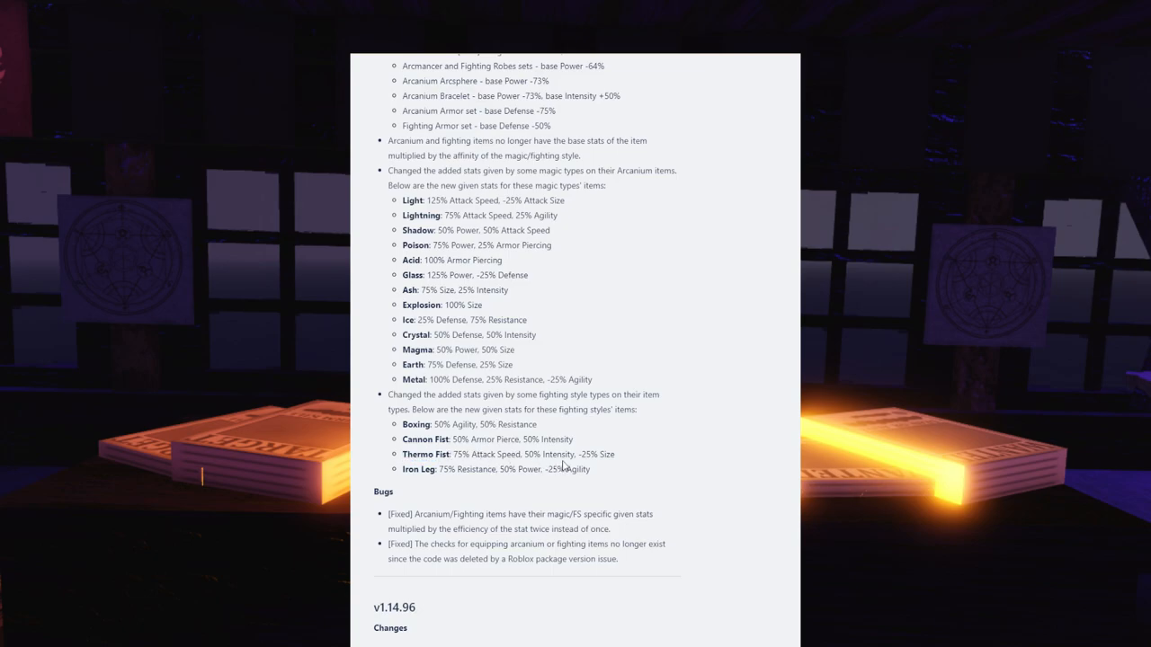
mouse_move(602, 467)
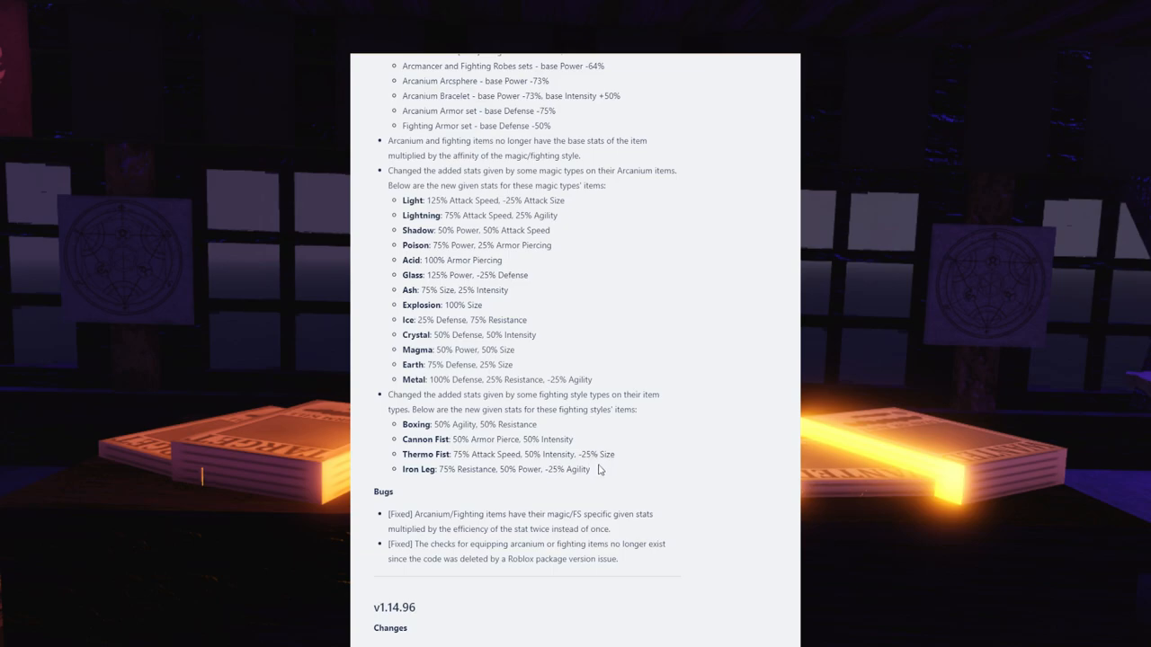
Highlight Thermo Fist's Attack Speed bonus and scroll back to v1.14.97 Item changes.
double_click(505, 454)
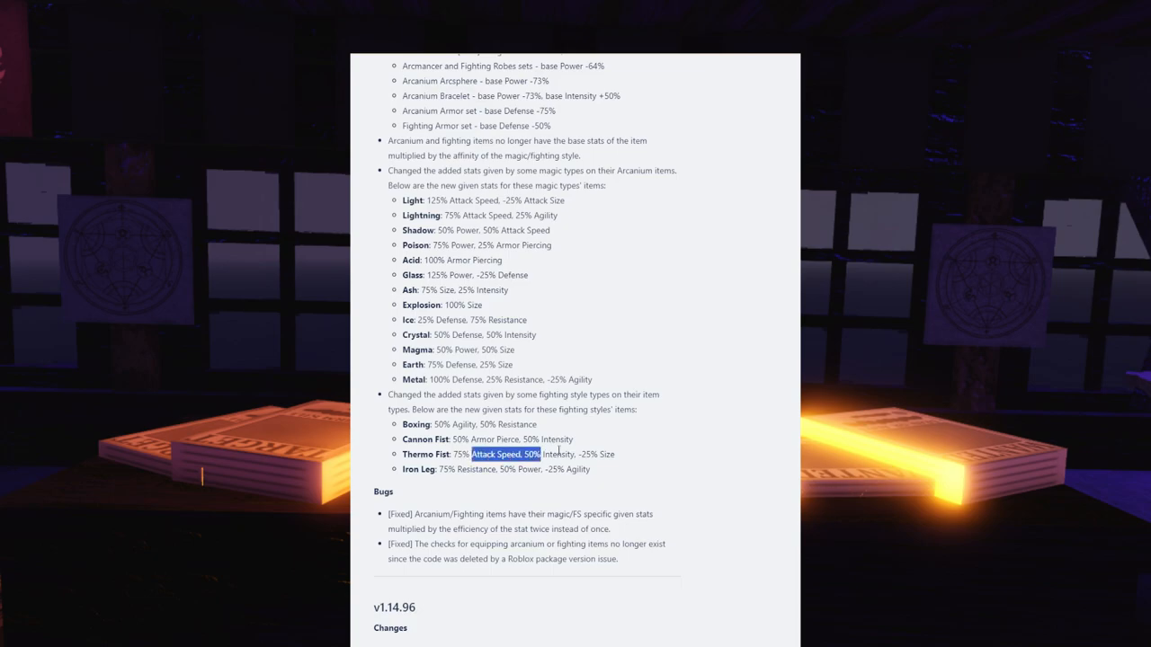
scroll(down, 3)
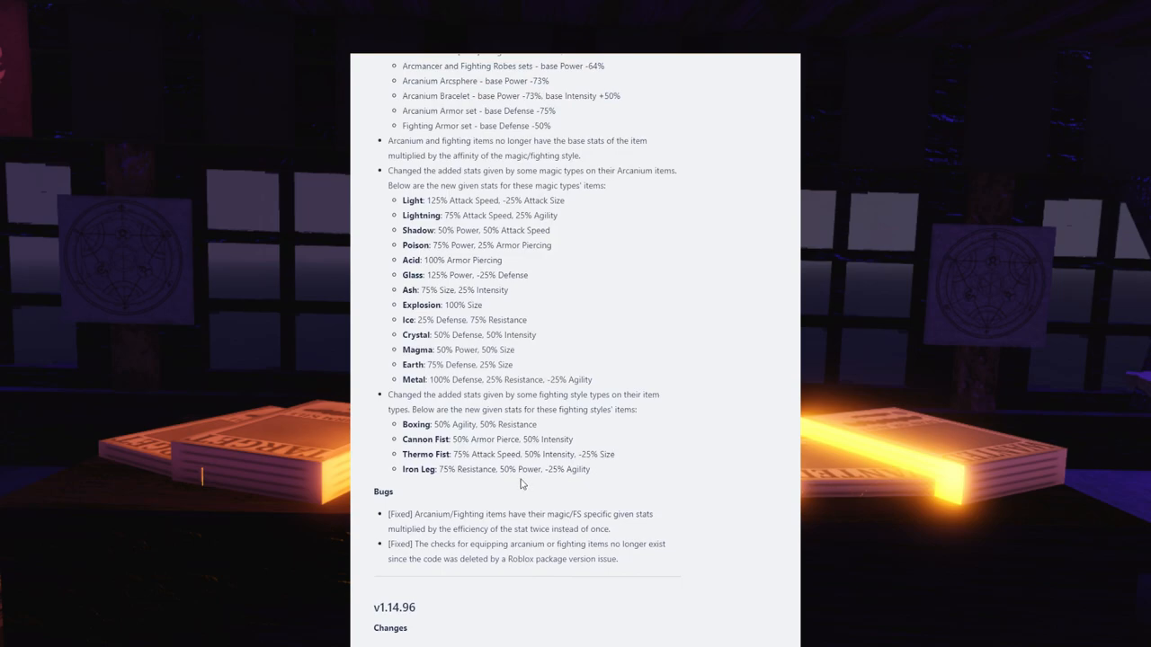
mouse_move(559, 489)
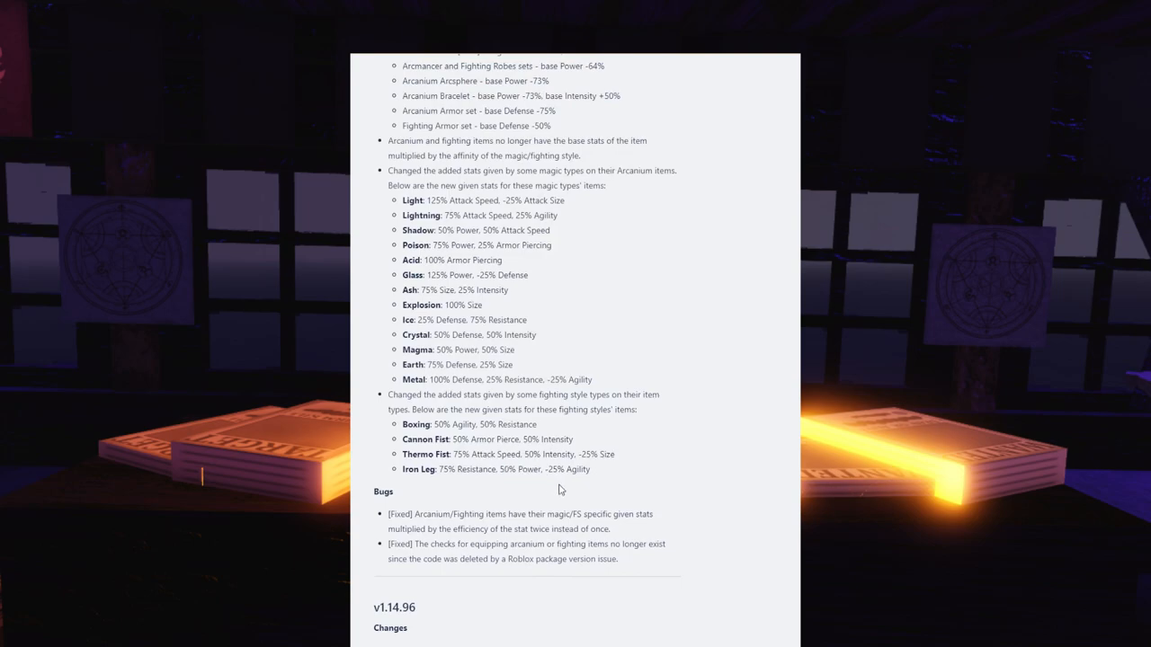
mouse_move(562, 485)
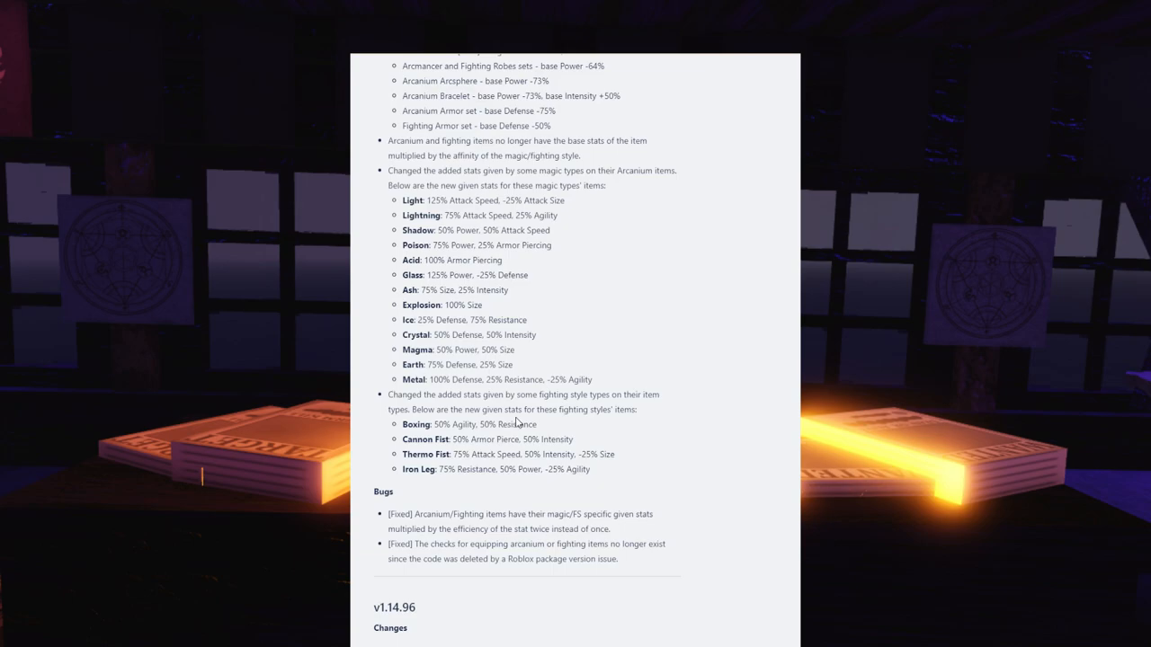
scroll(down, 3)
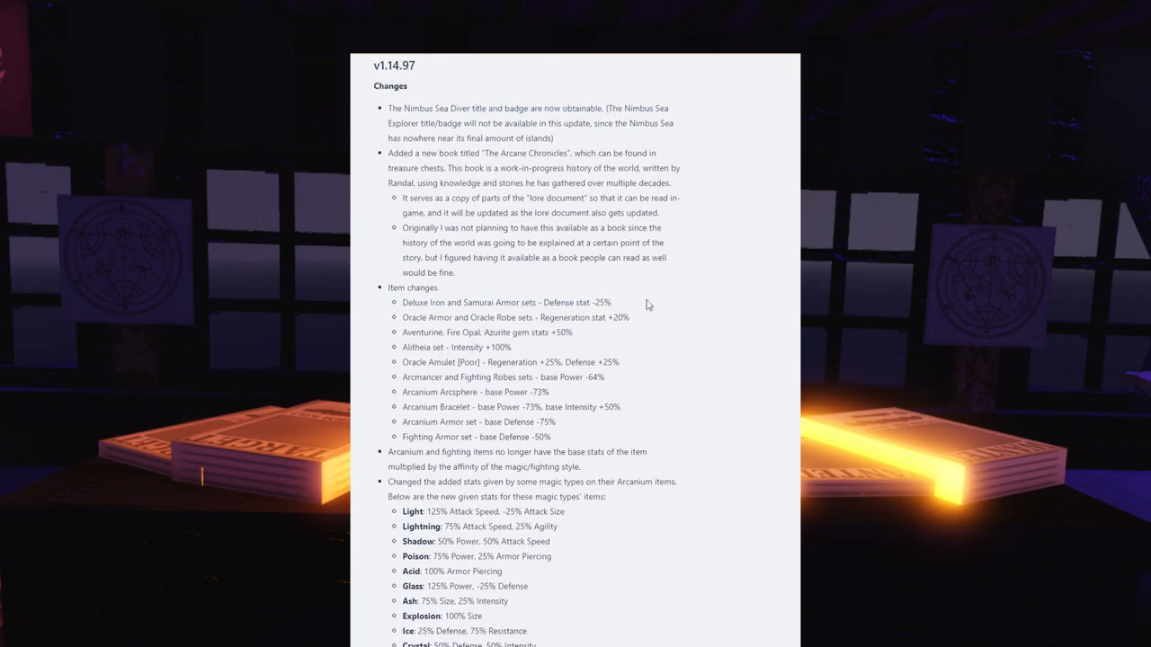
scroll(down, 3)
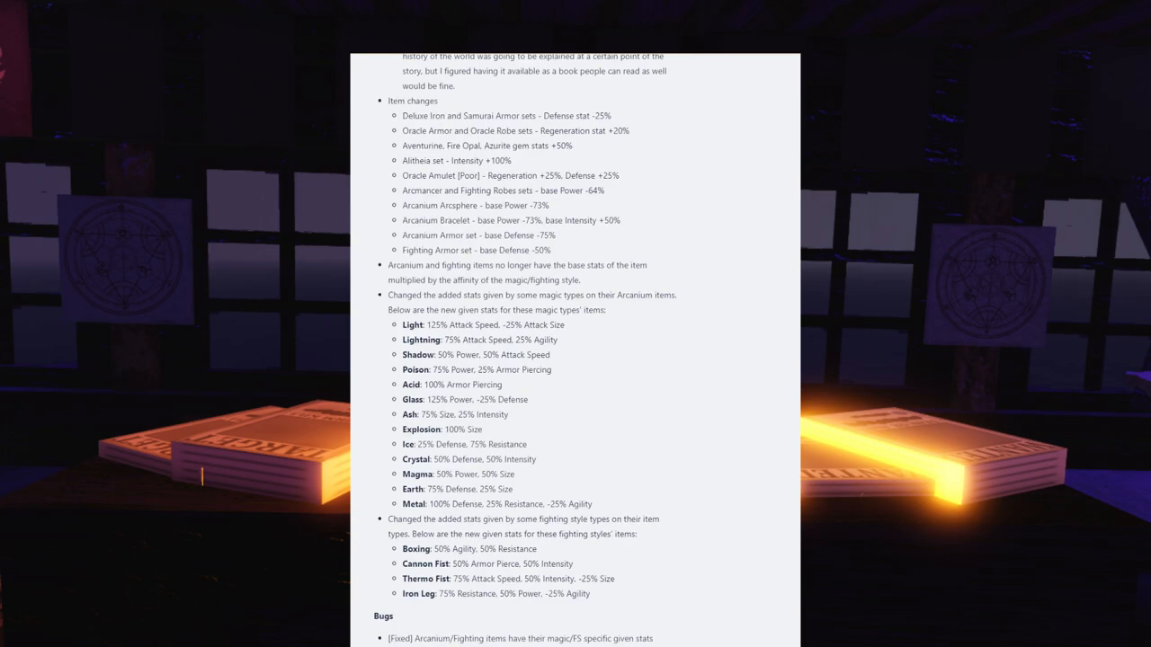
mouse_move(748, 519)
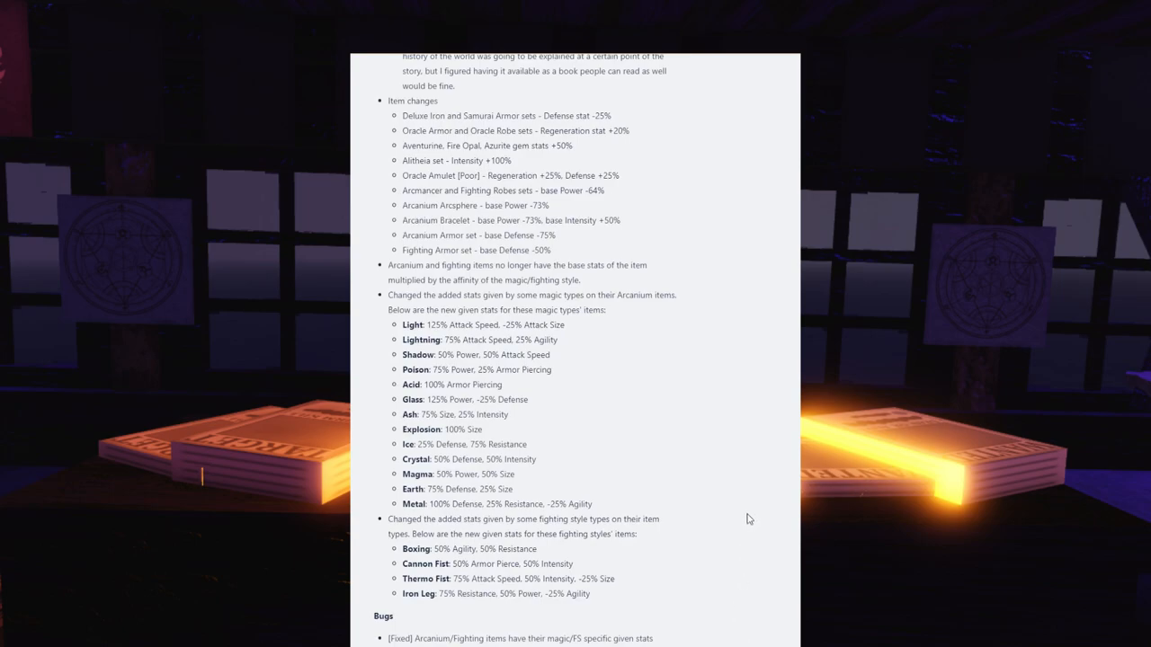